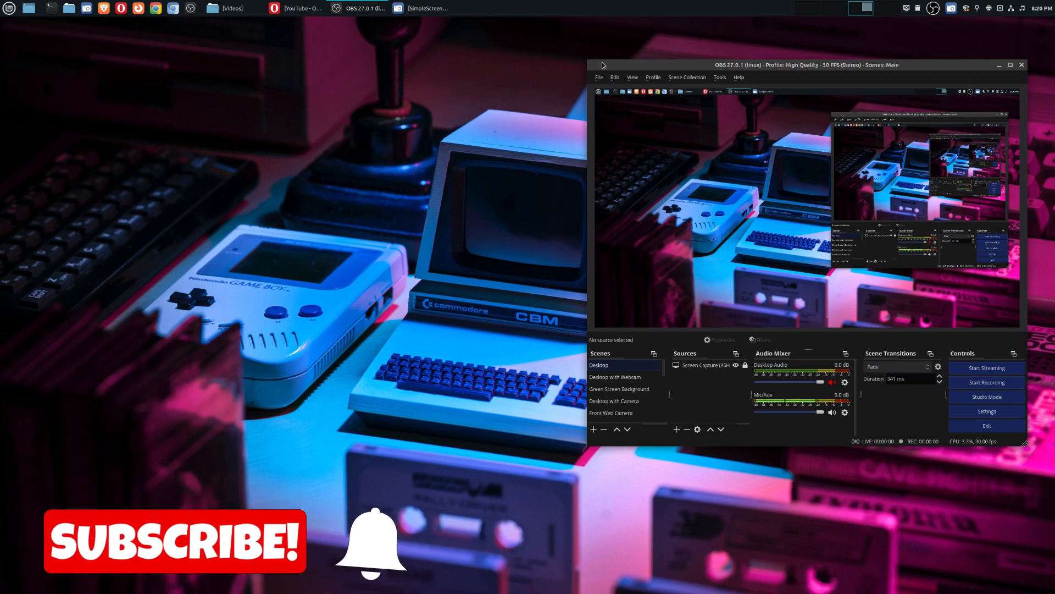
pyautogui.moveTo(365, 153)
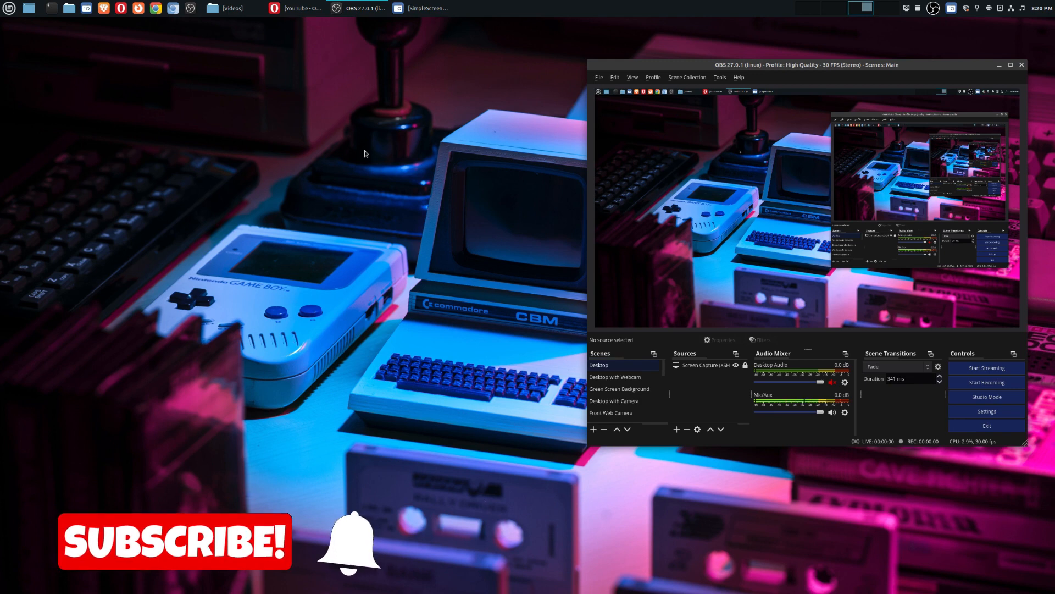
pyautogui.moveTo(432, 271)
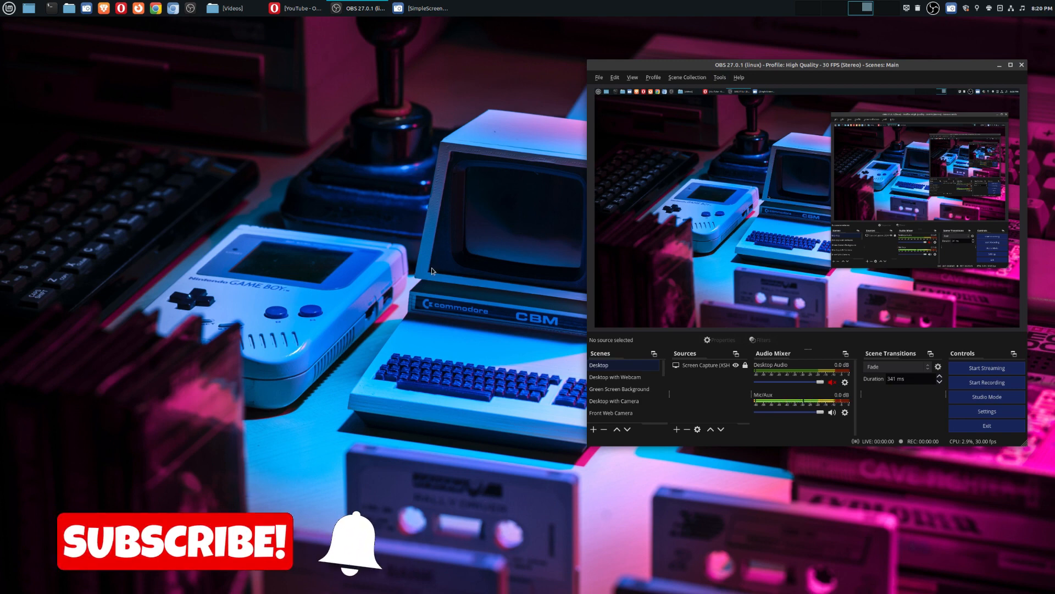
pyautogui.moveTo(449, 243)
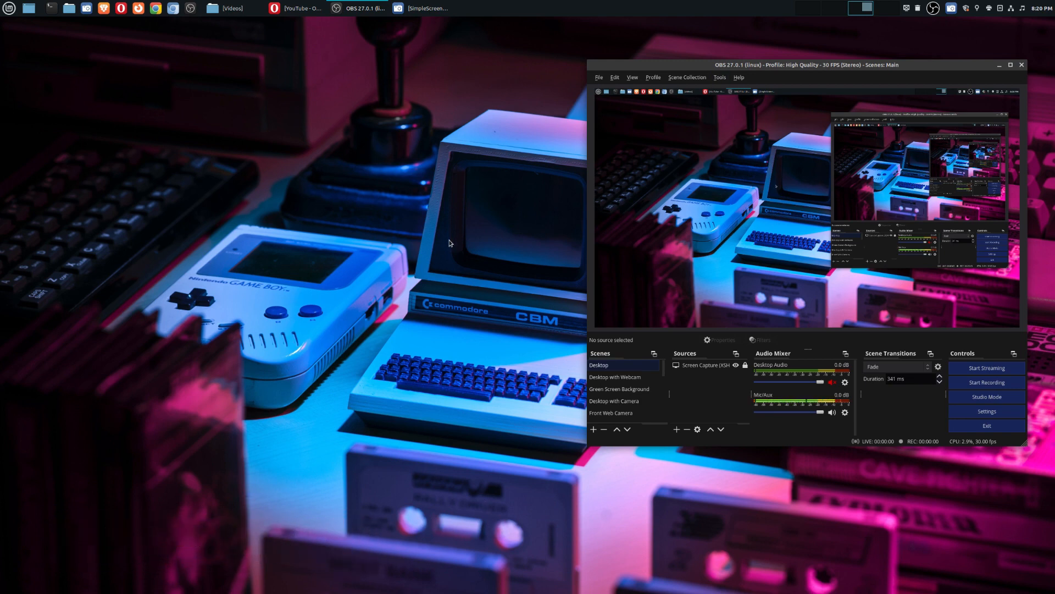
pyautogui.moveTo(286, 75)
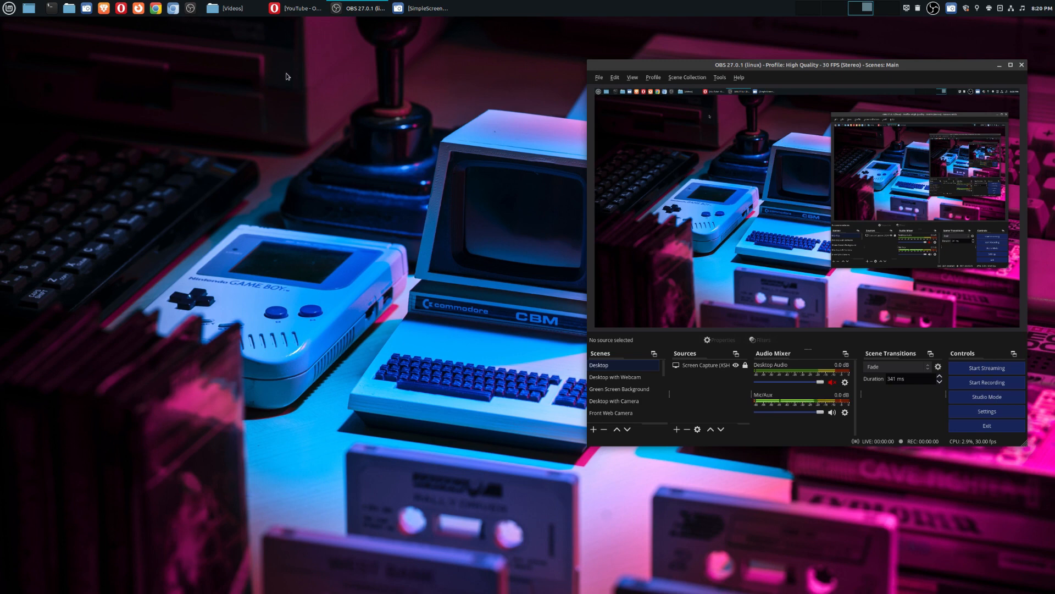
pyautogui.moveTo(469, 232)
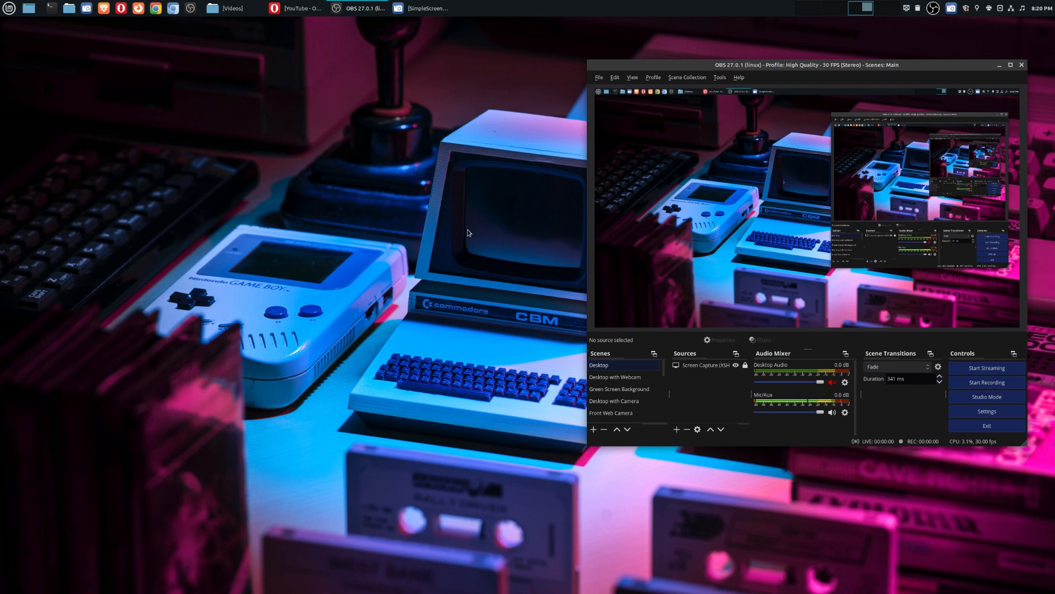
pyautogui.moveTo(497, 136)
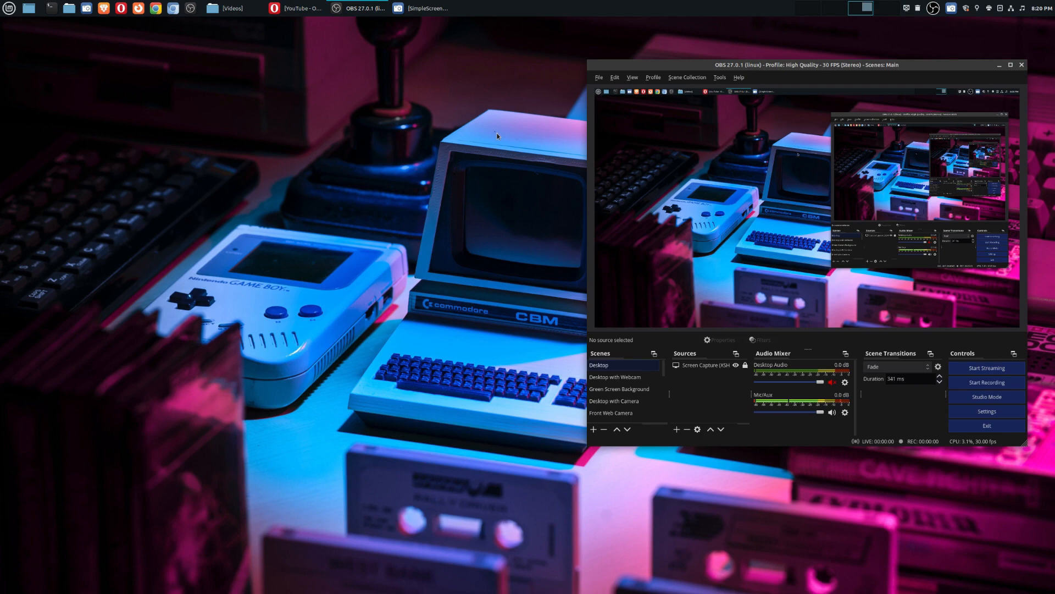
pyautogui.moveTo(872, 557)
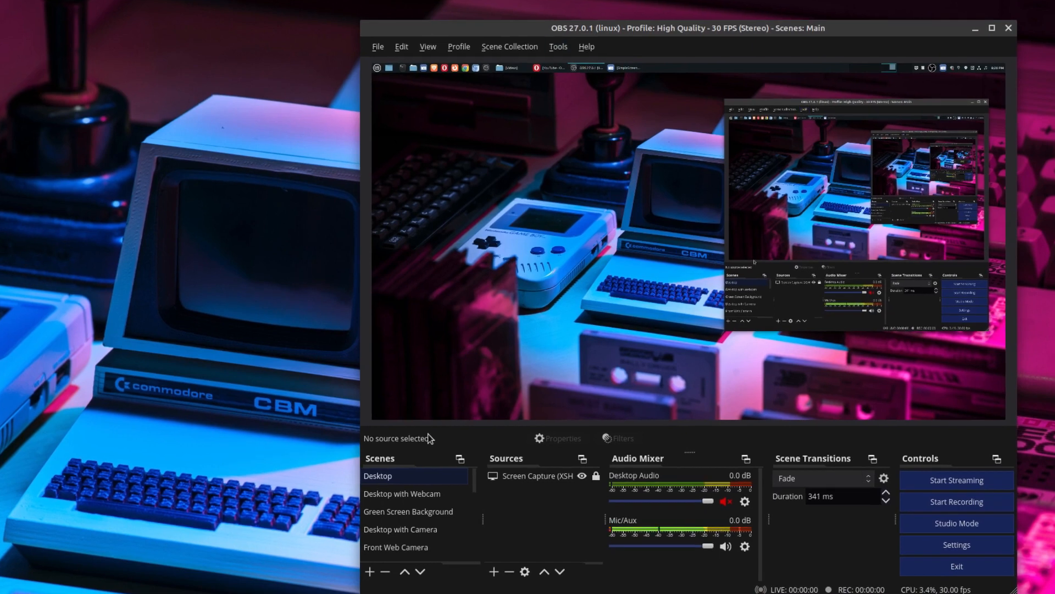
pyautogui.moveTo(383, 462)
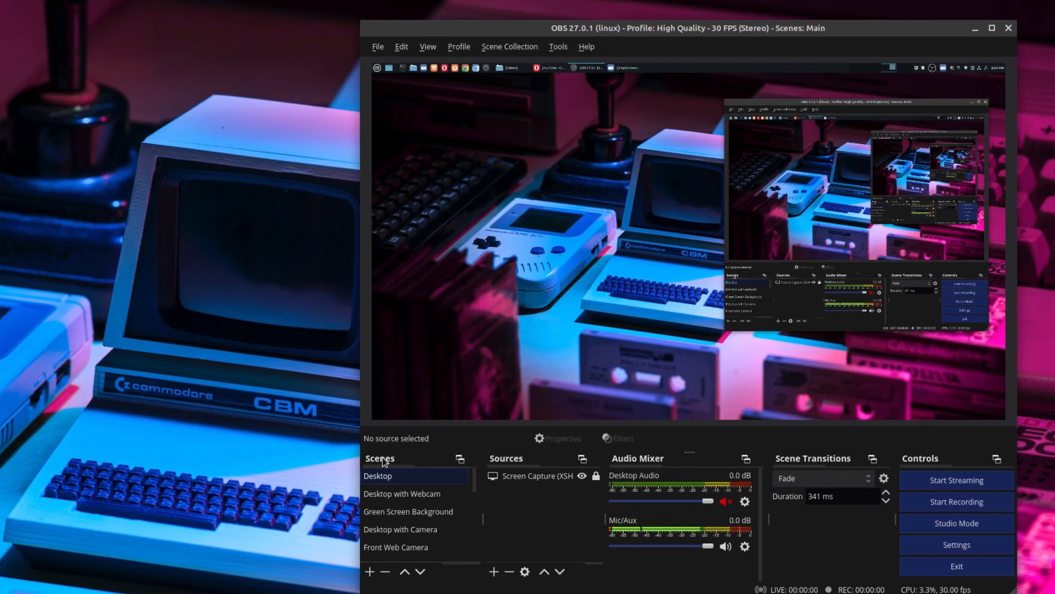
pyautogui.moveTo(370, 571)
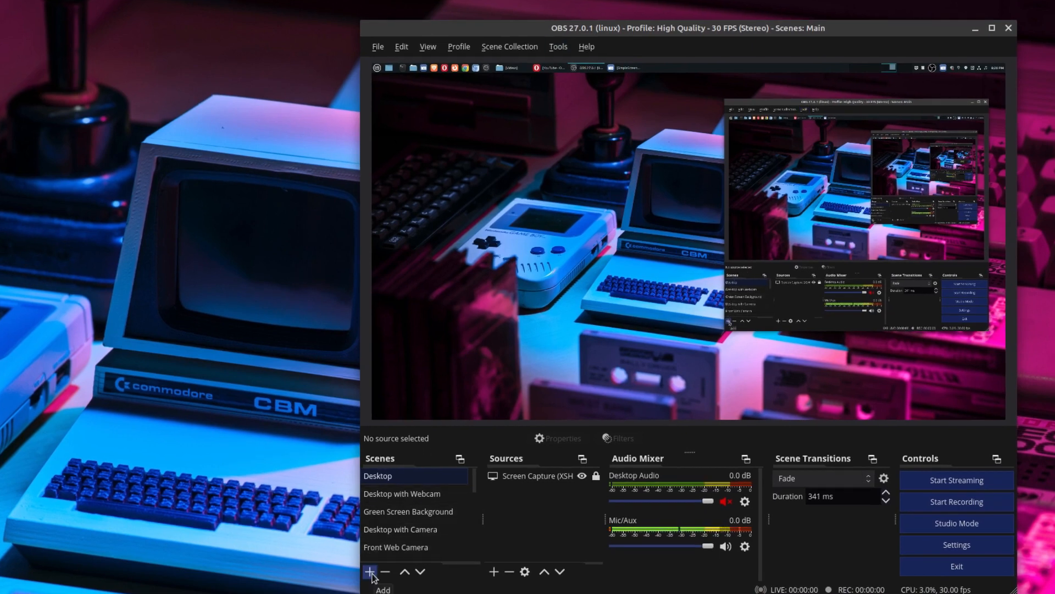
pyautogui.moveTo(394, 474)
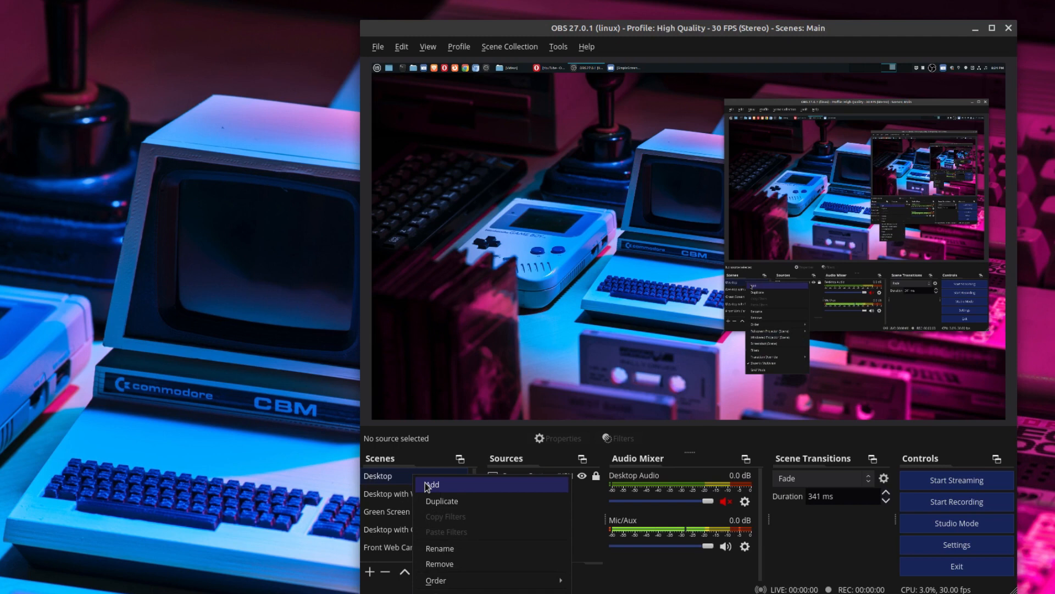
# - Create an empty scene named 'Desktop2' in the Scenes list
pyautogui.click(433, 483)
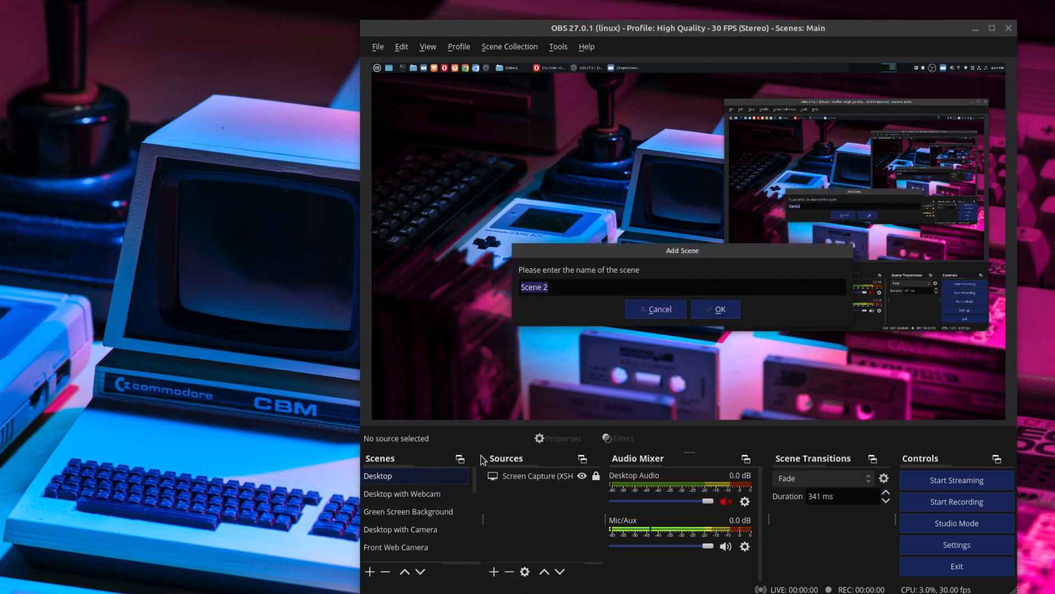
pyautogui.write('Des')
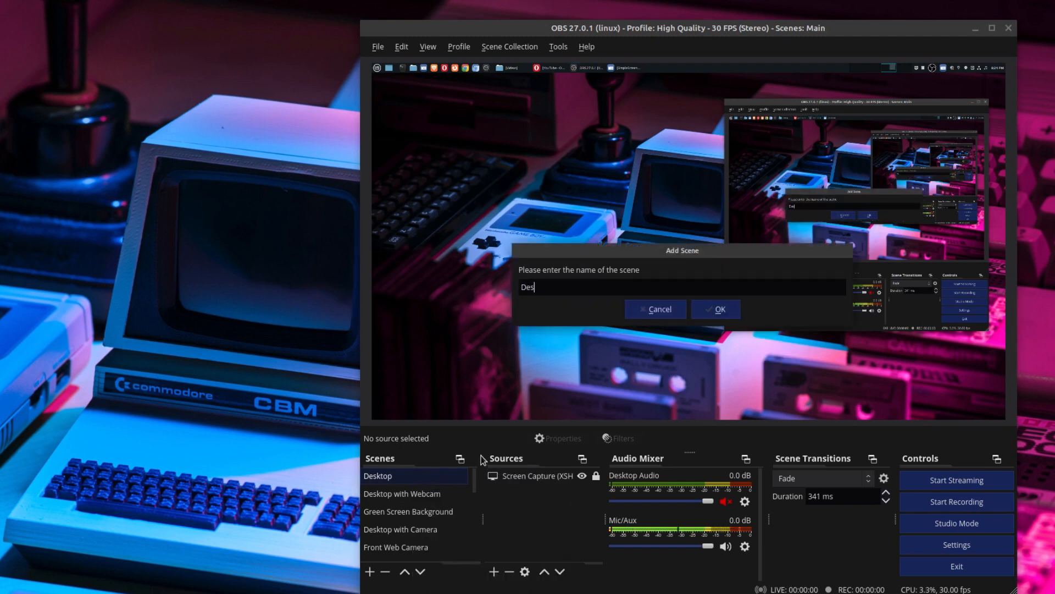
pyautogui.write('ktop')
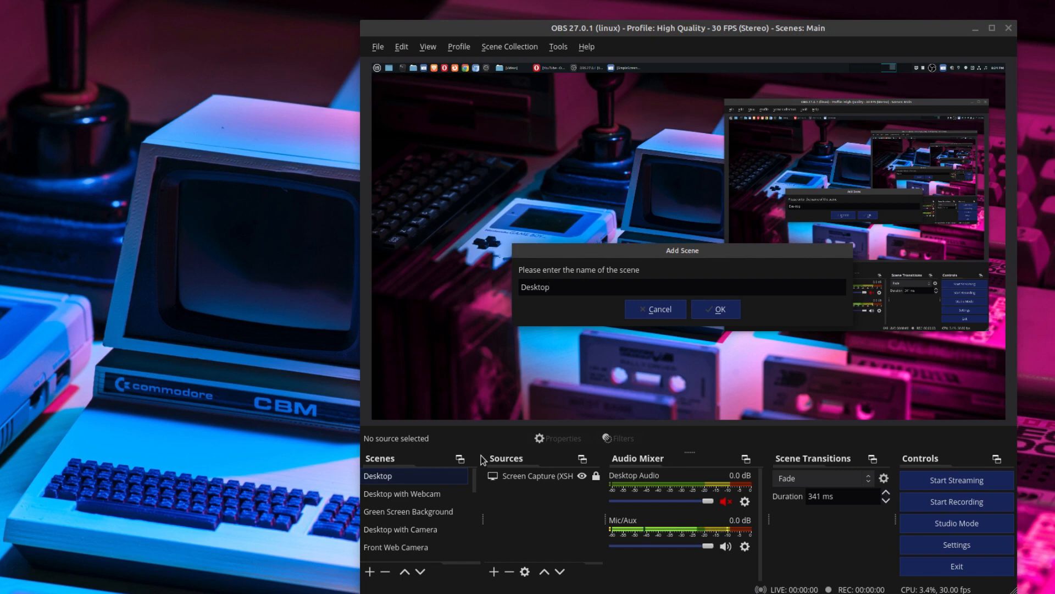
pyautogui.write('2')
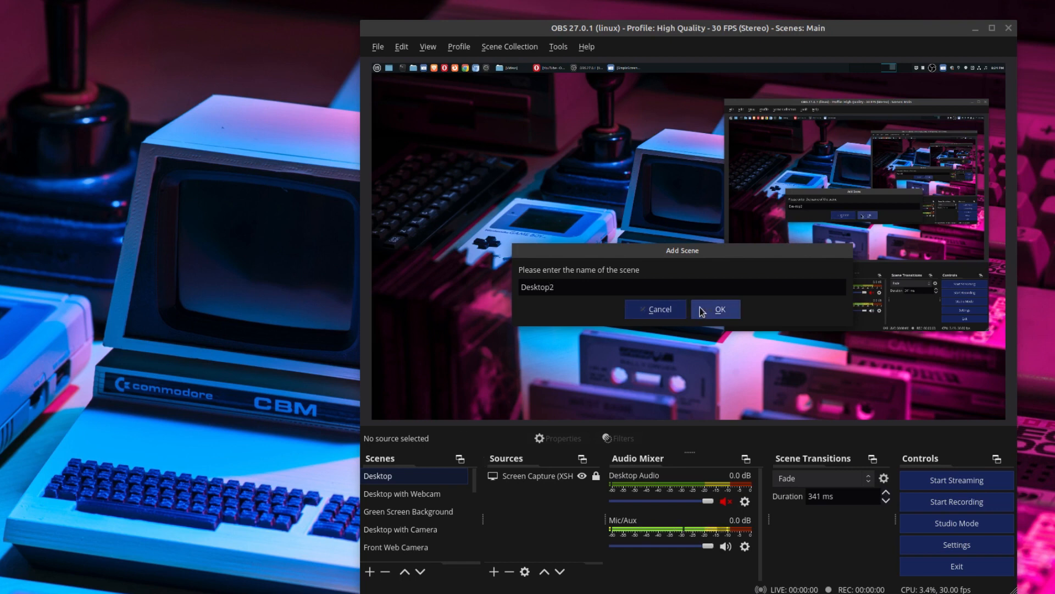
pyautogui.click(714, 309)
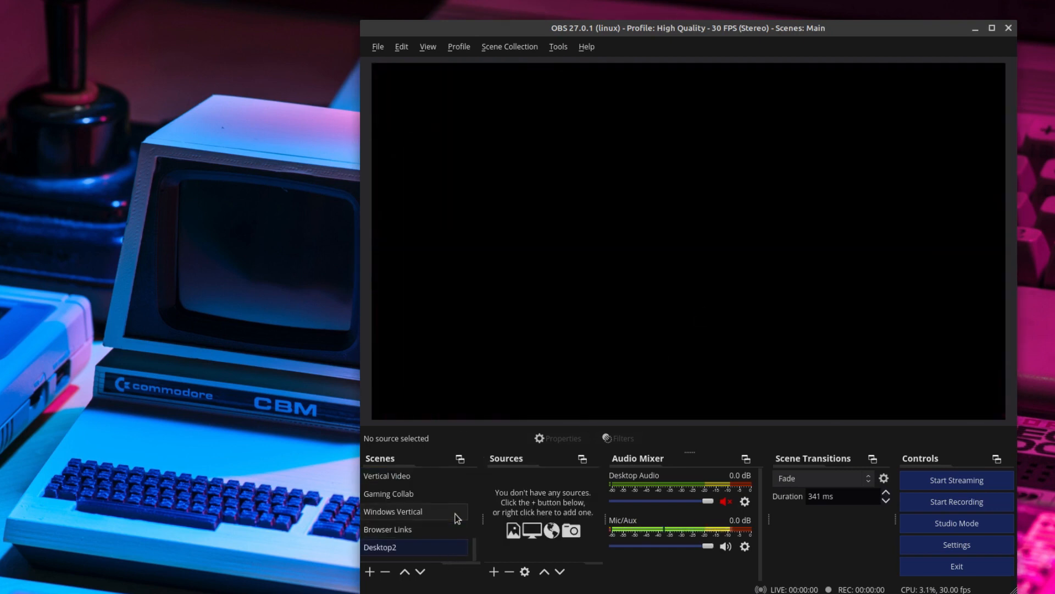
pyautogui.moveTo(592, 119)
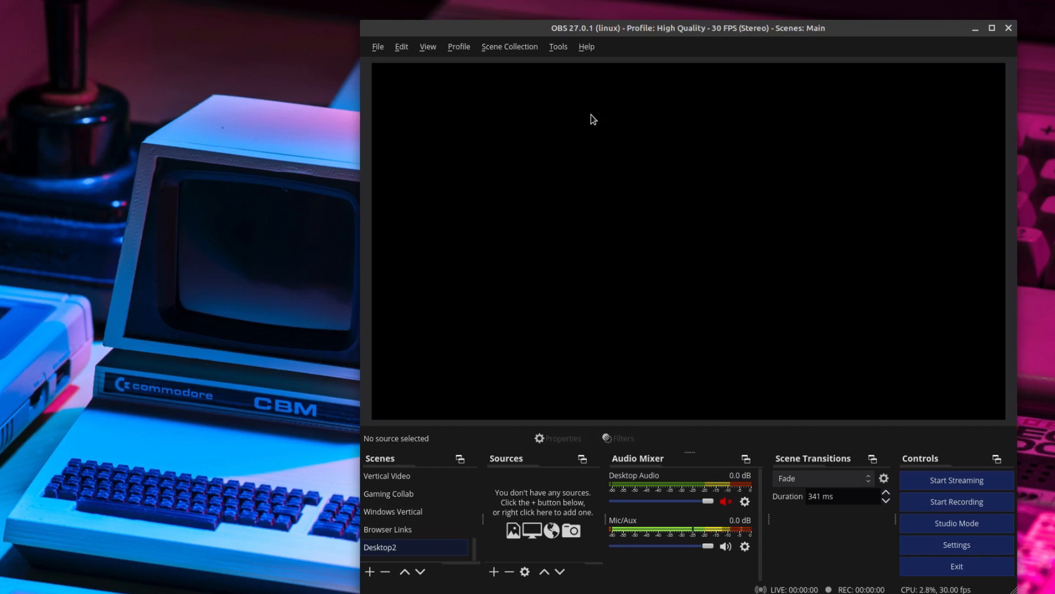
pyautogui.moveTo(605, 268)
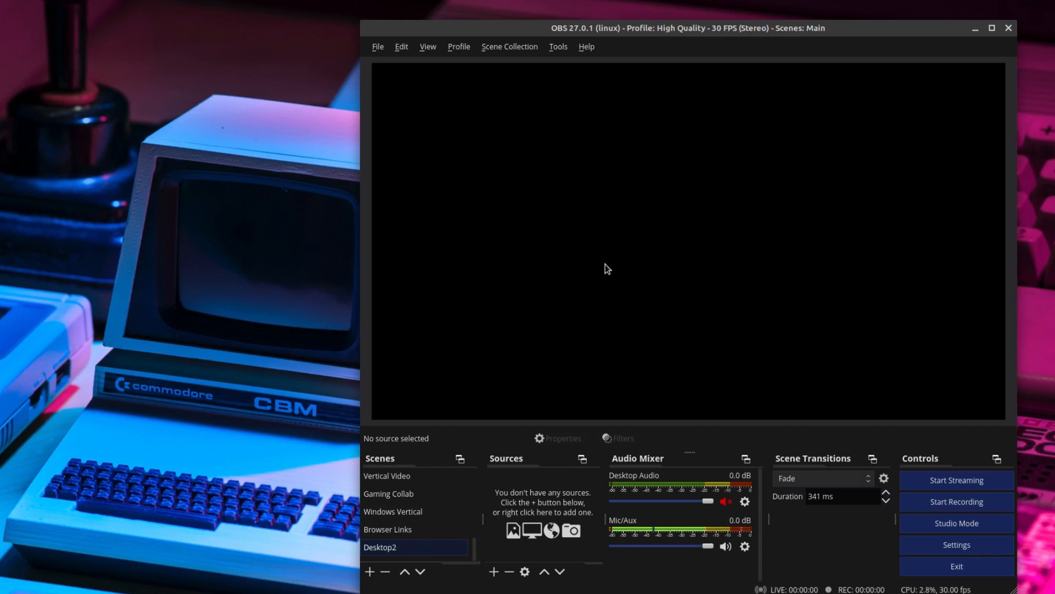
pyautogui.moveTo(601, 281)
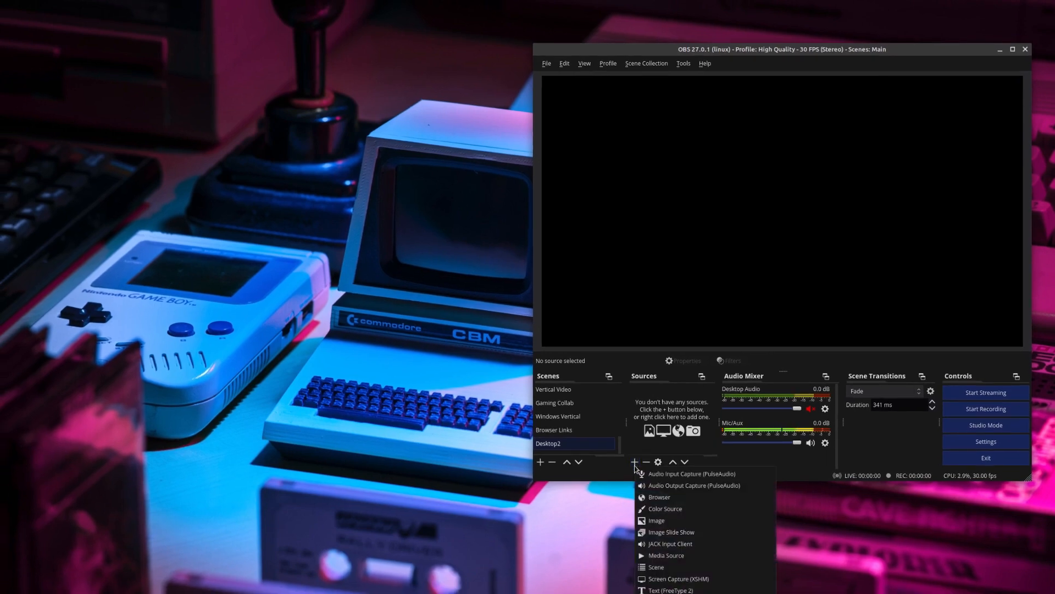
pyautogui.moveTo(659, 497)
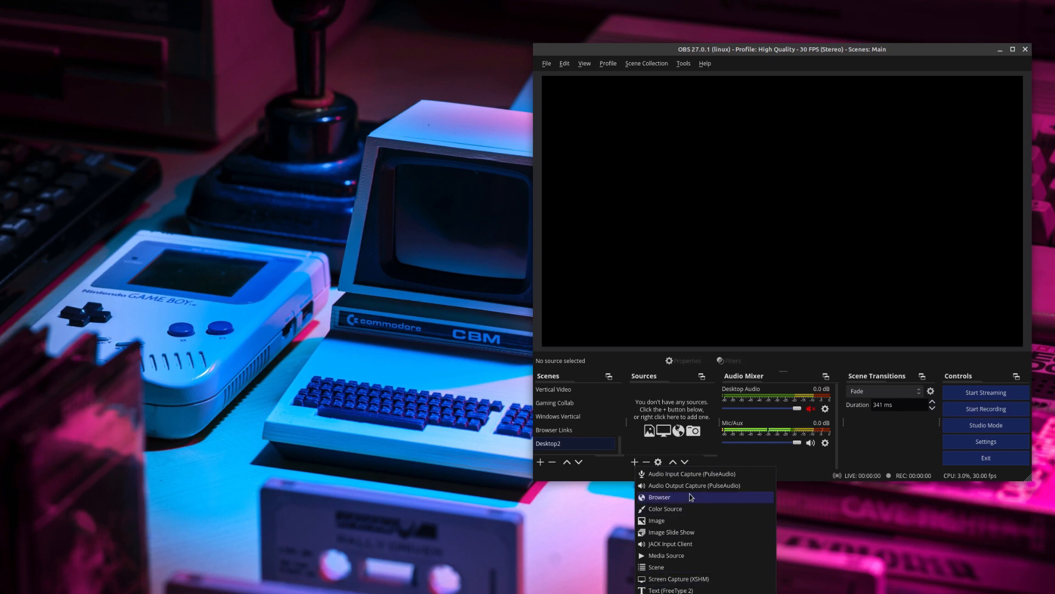
pyautogui.moveTo(695, 485)
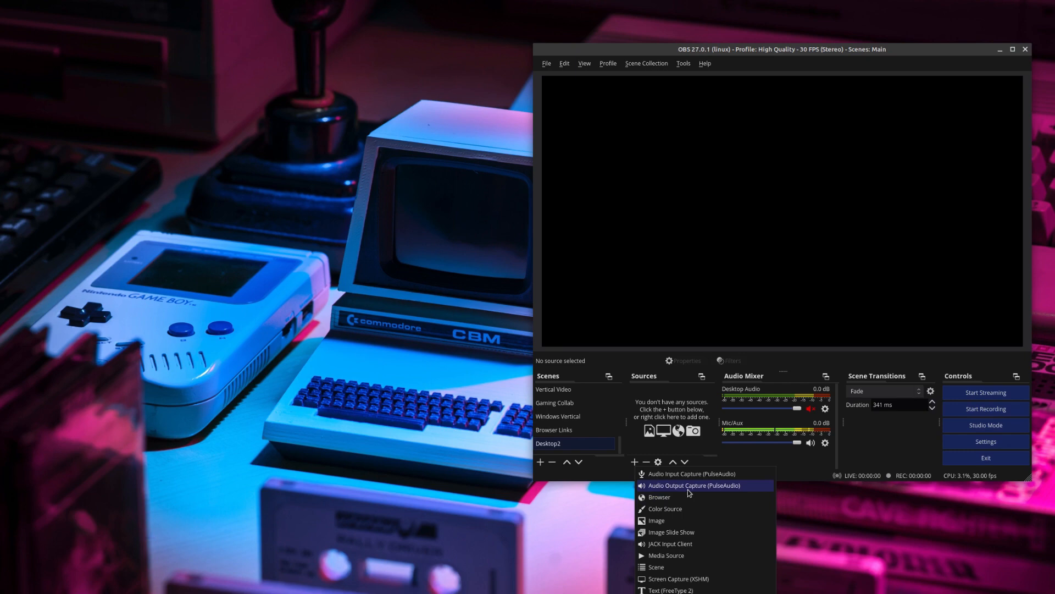
pyautogui.moveTo(677, 582)
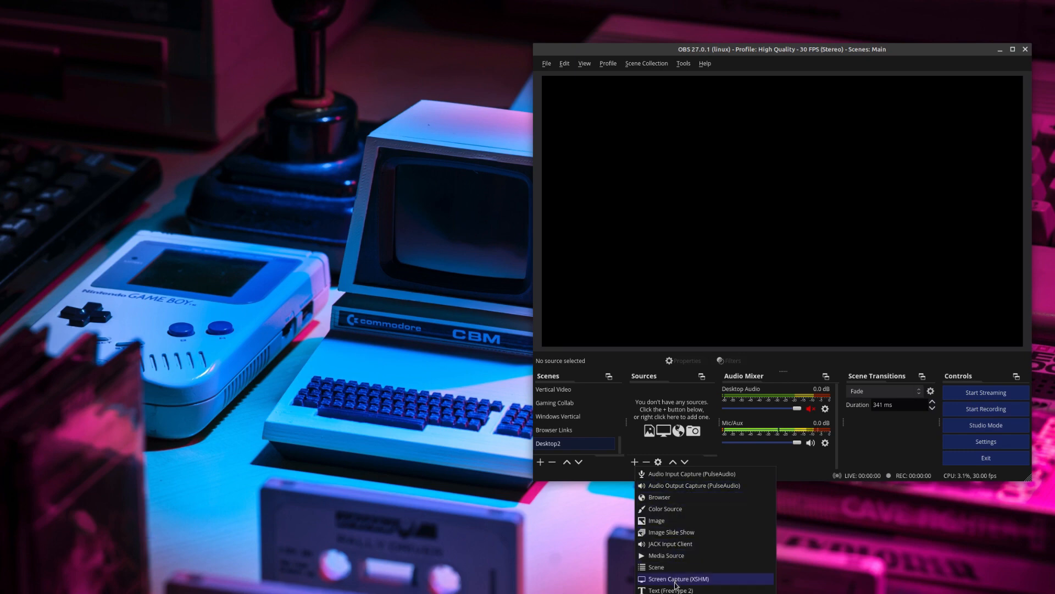
# - Add the existing Screen Capture (XSHM) source to the Desktop2 scene
pyautogui.click(678, 579)
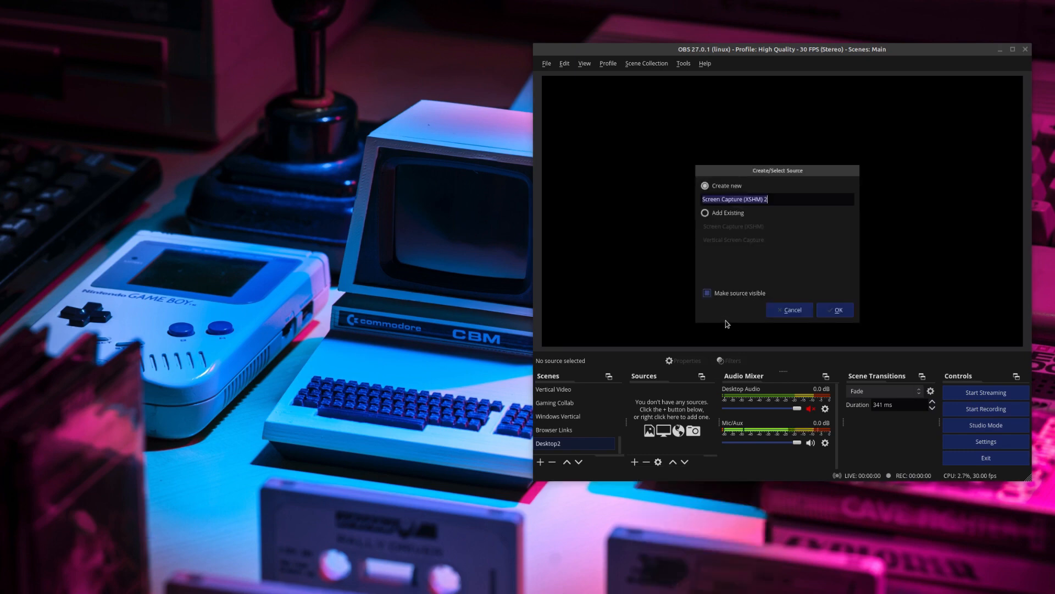
pyautogui.moveTo(750, 231)
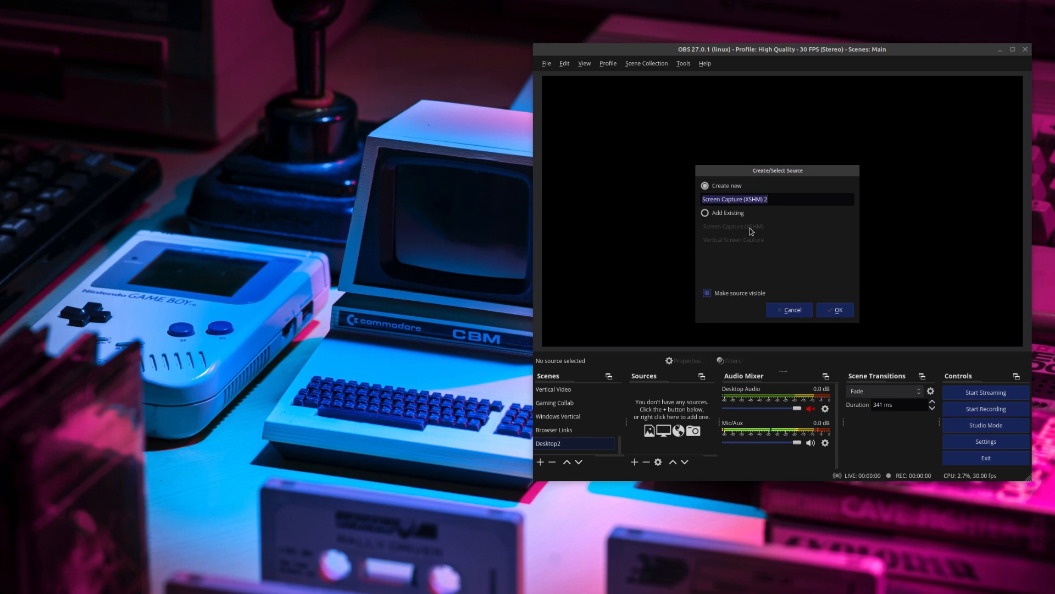
pyautogui.click(705, 213)
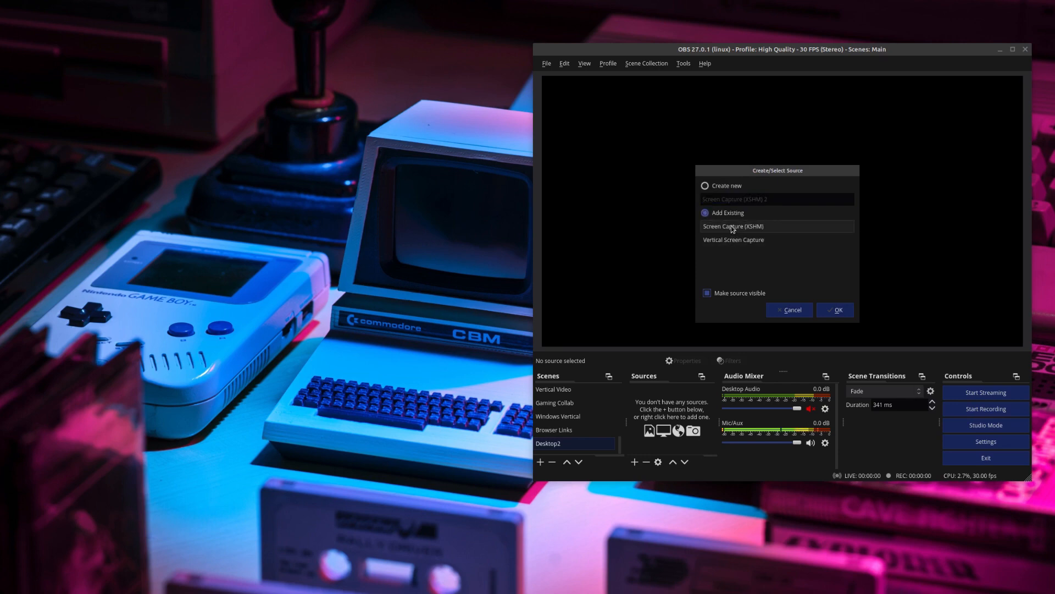
pyautogui.click(834, 309)
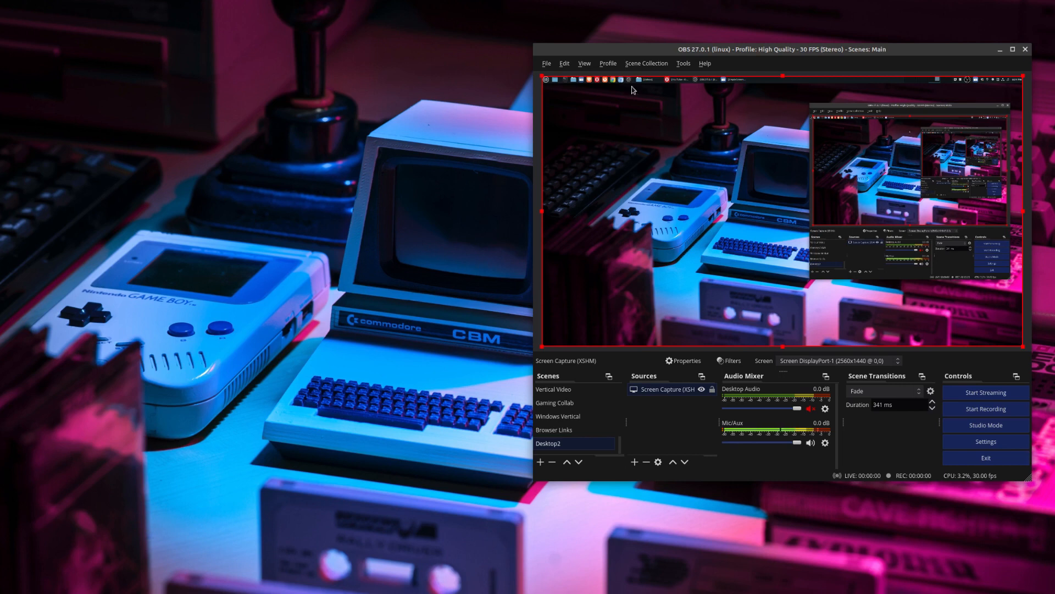
pyautogui.moveTo(569, 72)
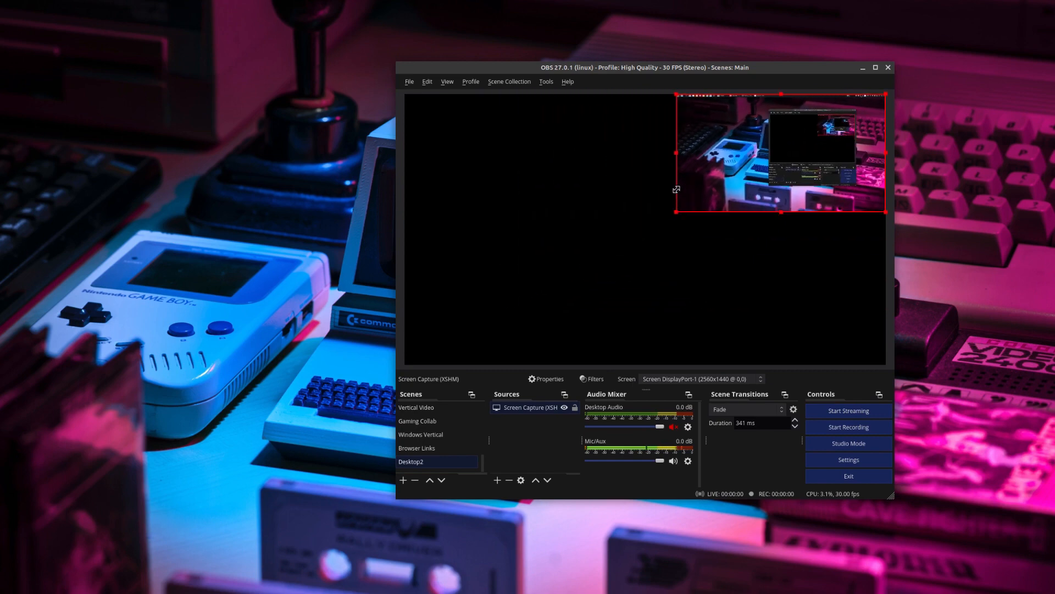
pyautogui.moveTo(444, 152)
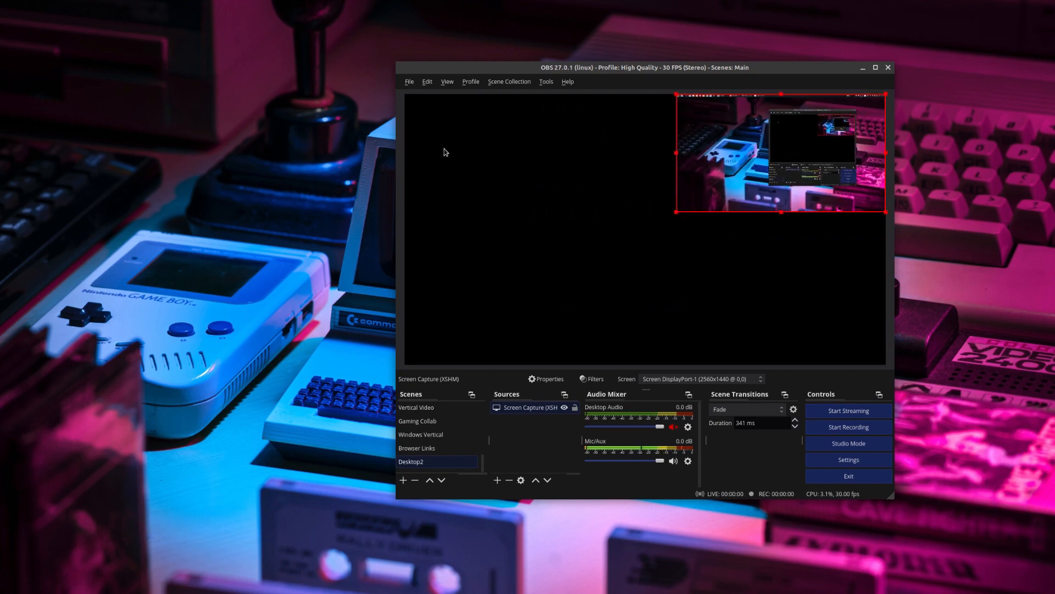
pyautogui.moveTo(565, 229)
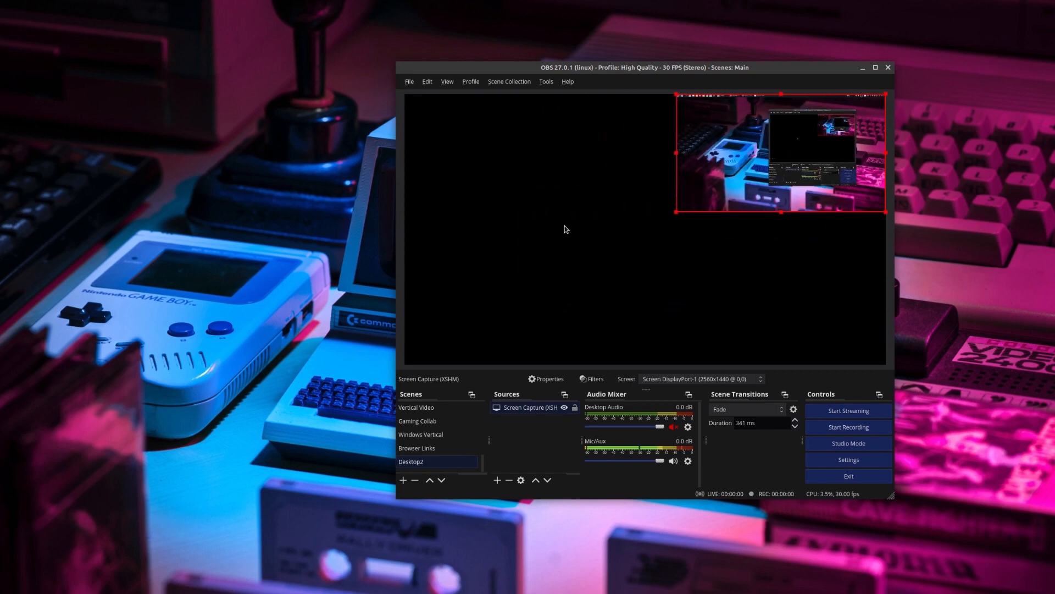
# - Bring up the context menu for the shrunken screen capture source
pyautogui.rightClick(734, 154)
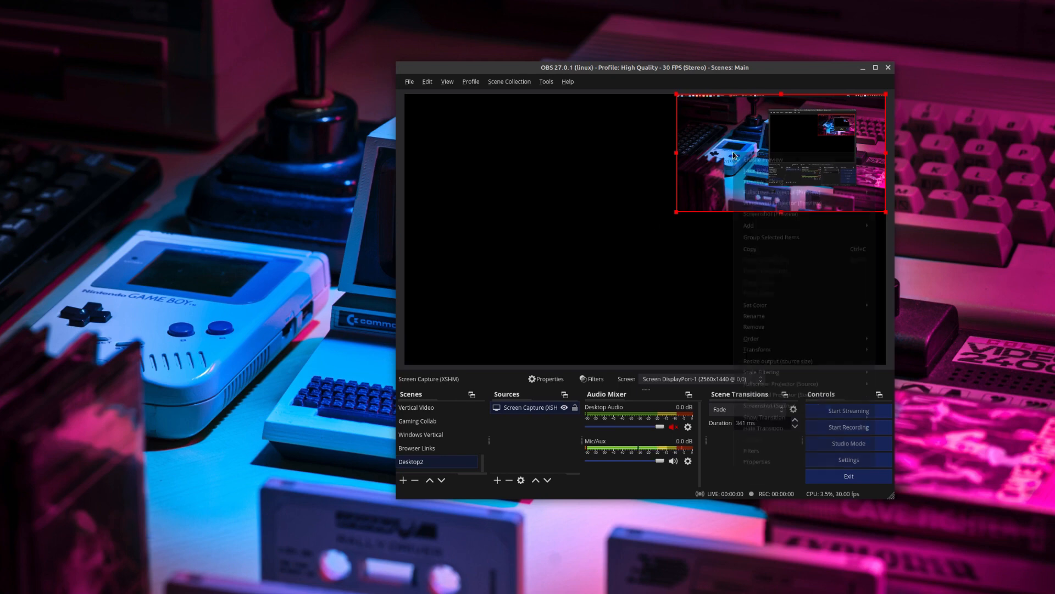
pyautogui.moveTo(812, 351)
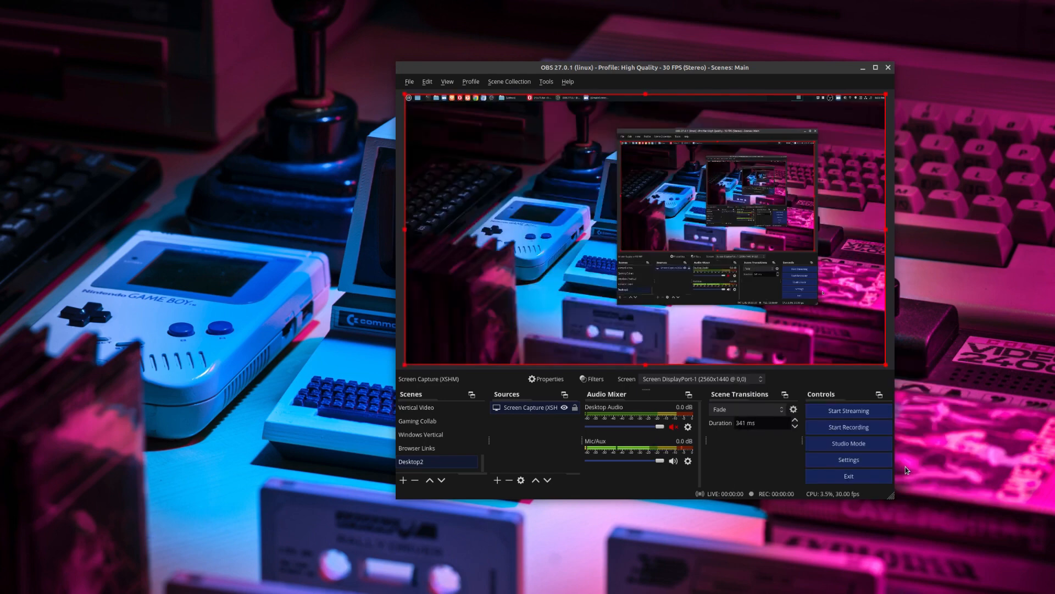
pyautogui.moveTo(520, 343)
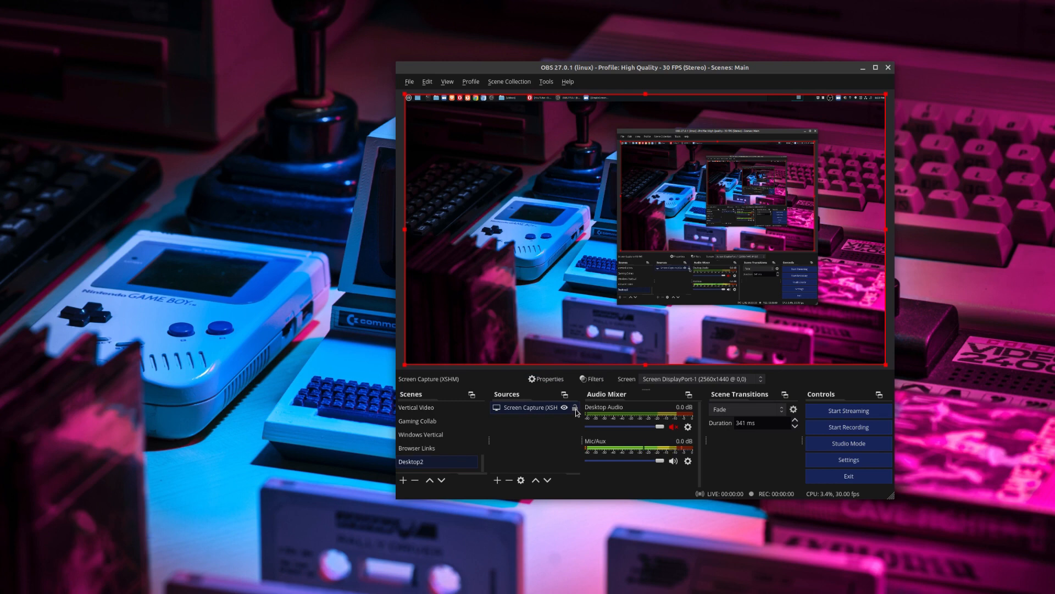
# - Lock the full-canvas screen capture source in the Sources list
pyautogui.click(574, 408)
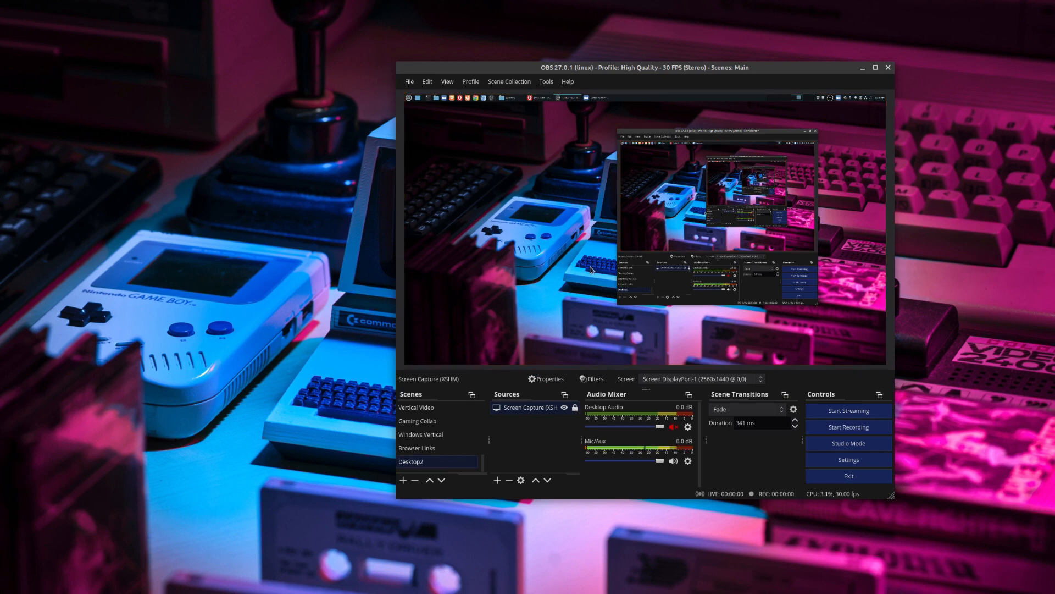
pyautogui.moveTo(447, 333)
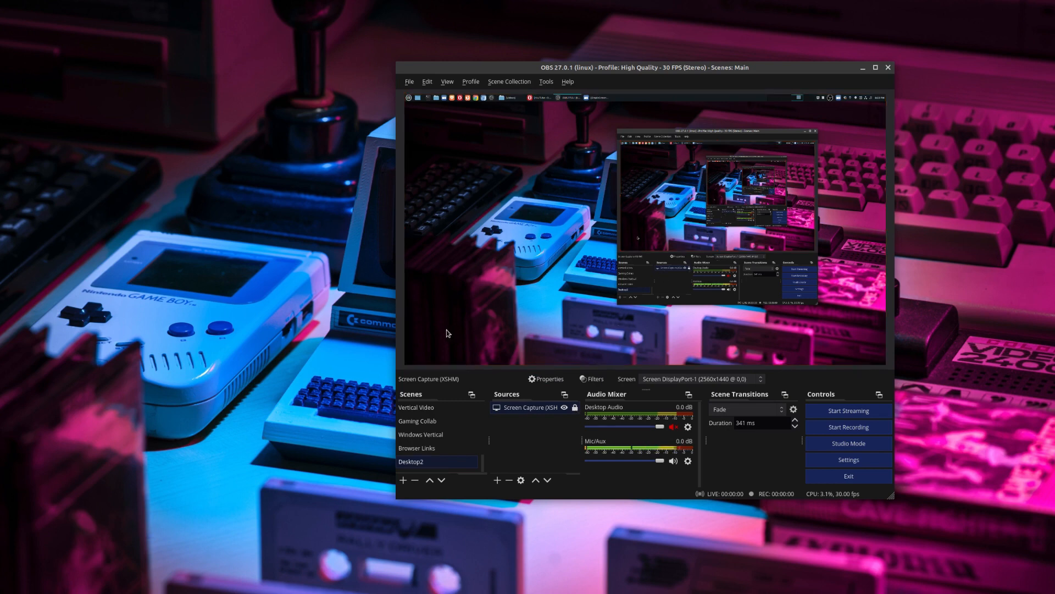
pyautogui.moveTo(627, 173)
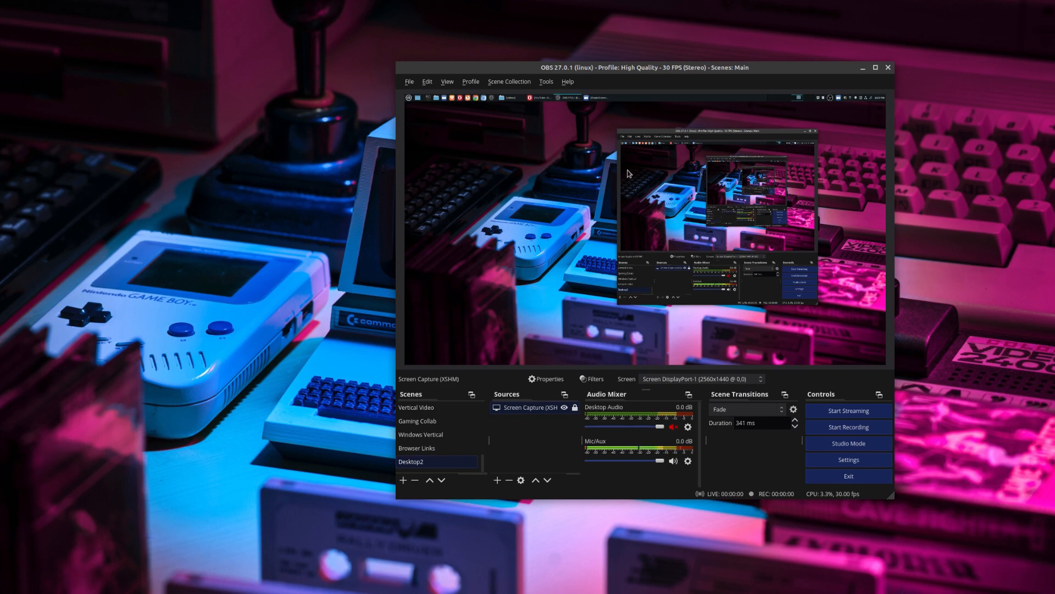
pyautogui.moveTo(562, 267)
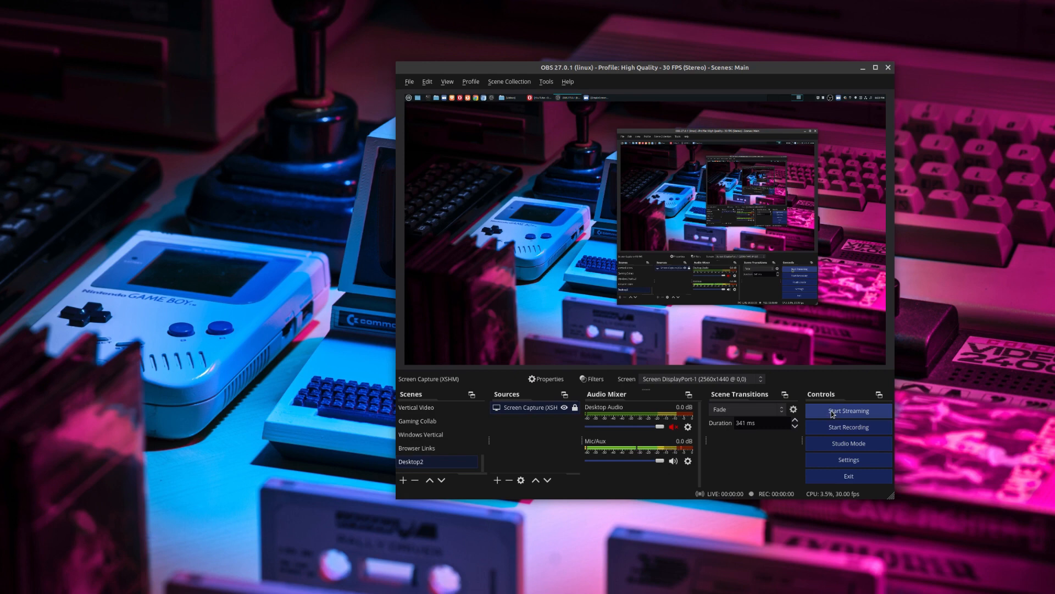
pyautogui.moveTo(821, 426)
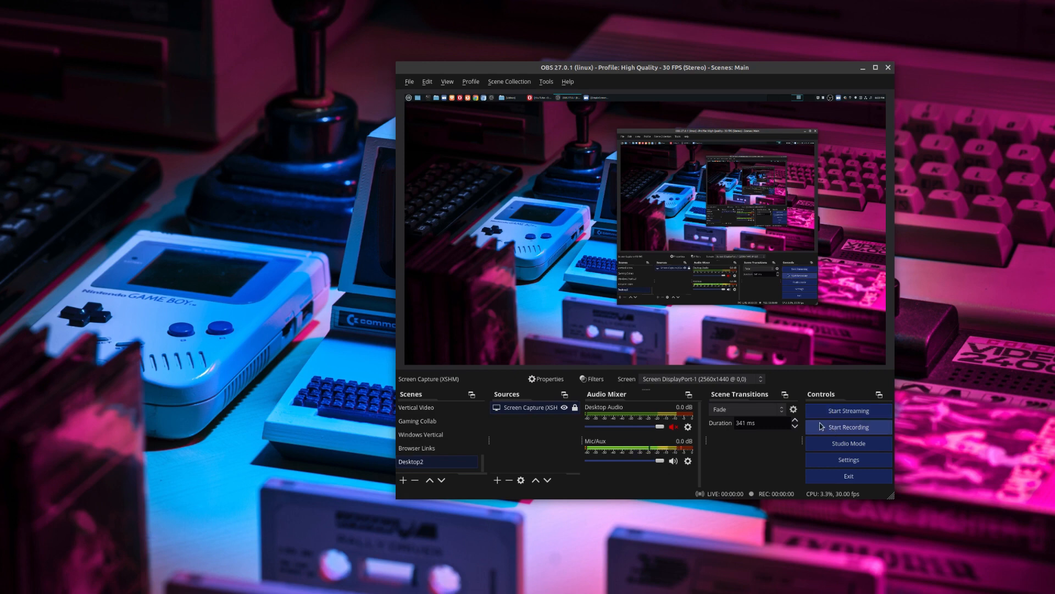
pyautogui.moveTo(365, 372)
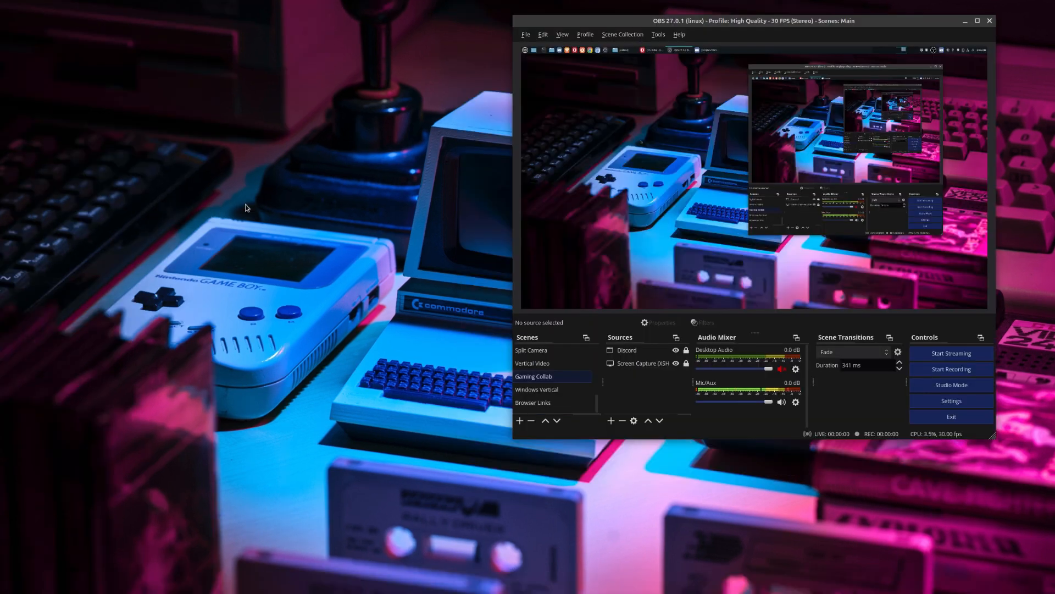
pyautogui.moveTo(318, 18)
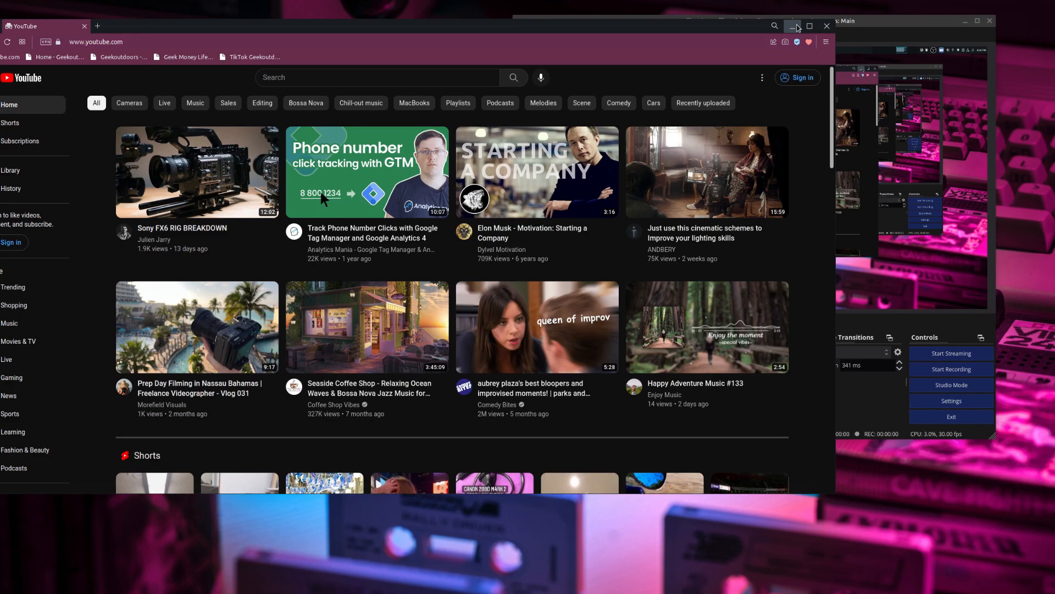
# - Minimize the YouTube browser and create an empty scene named 'Windows2'
pyautogui.click(797, 26)
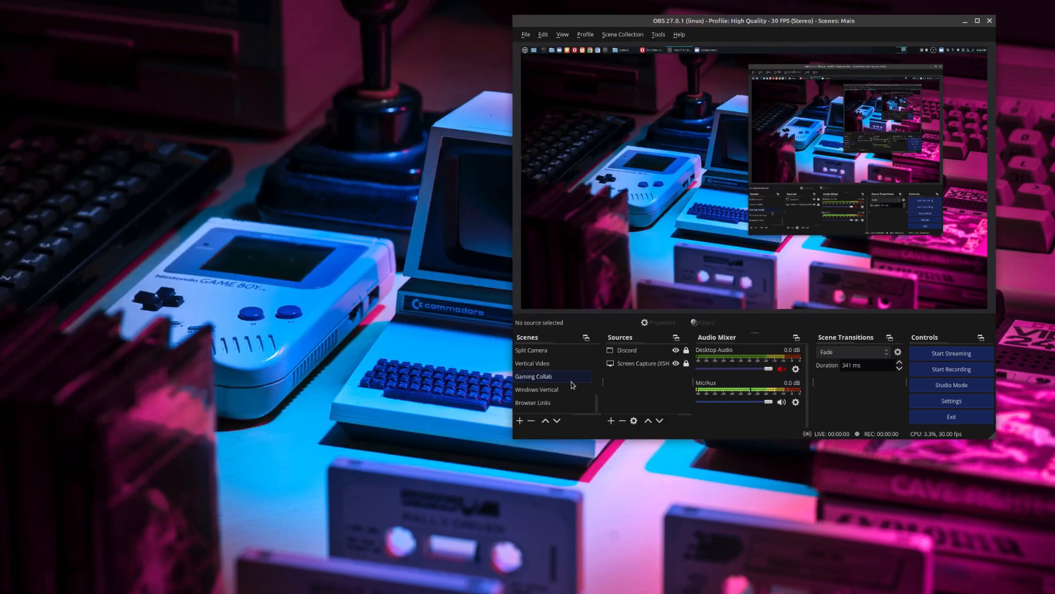
pyautogui.click(519, 420)
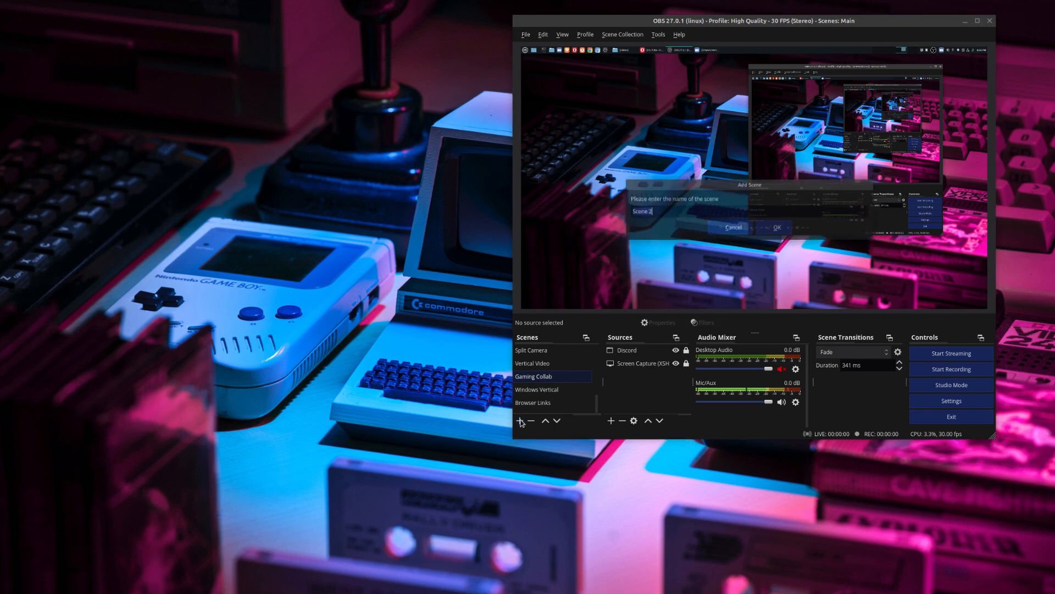
pyautogui.write('W')
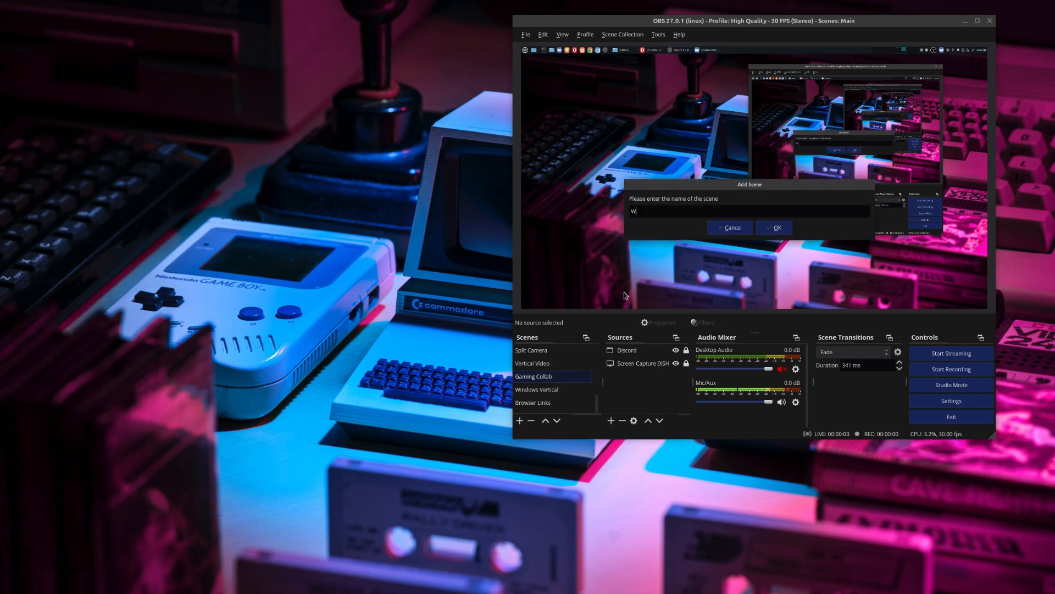
pyautogui.write('indows2')
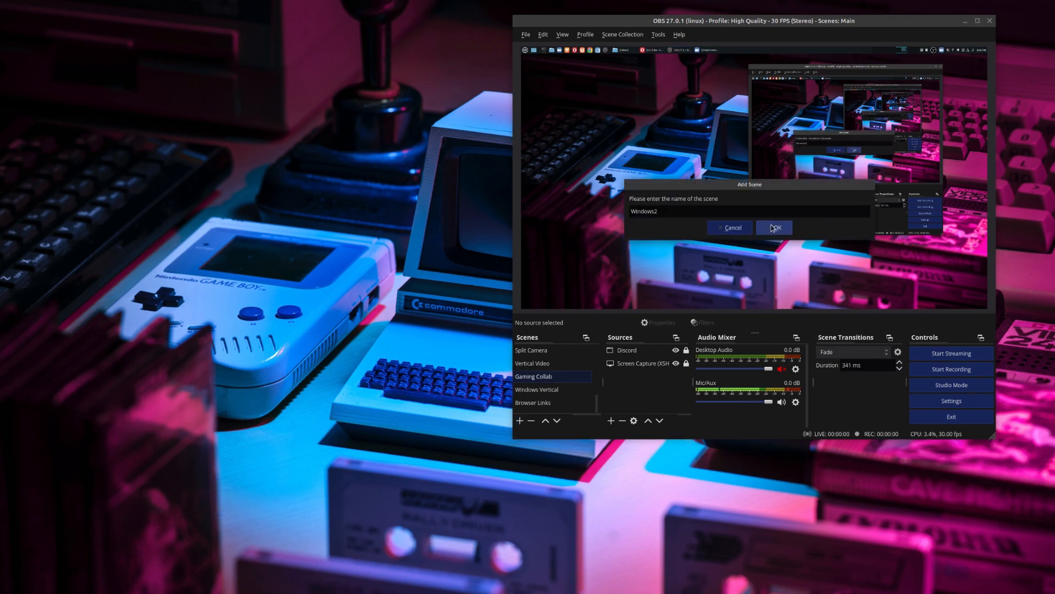
pyautogui.click(774, 228)
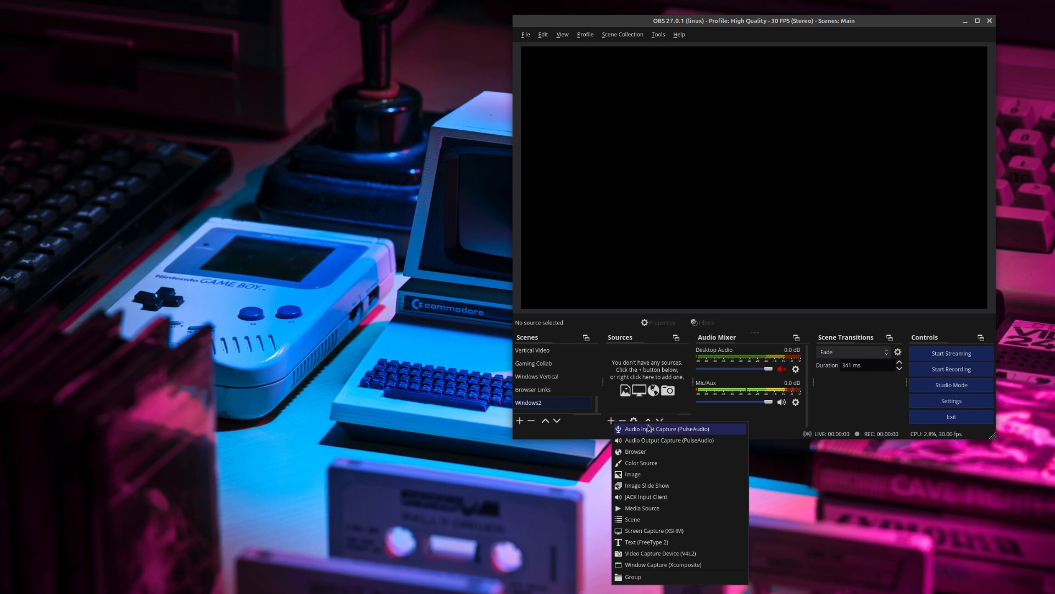
pyautogui.moveTo(668, 564)
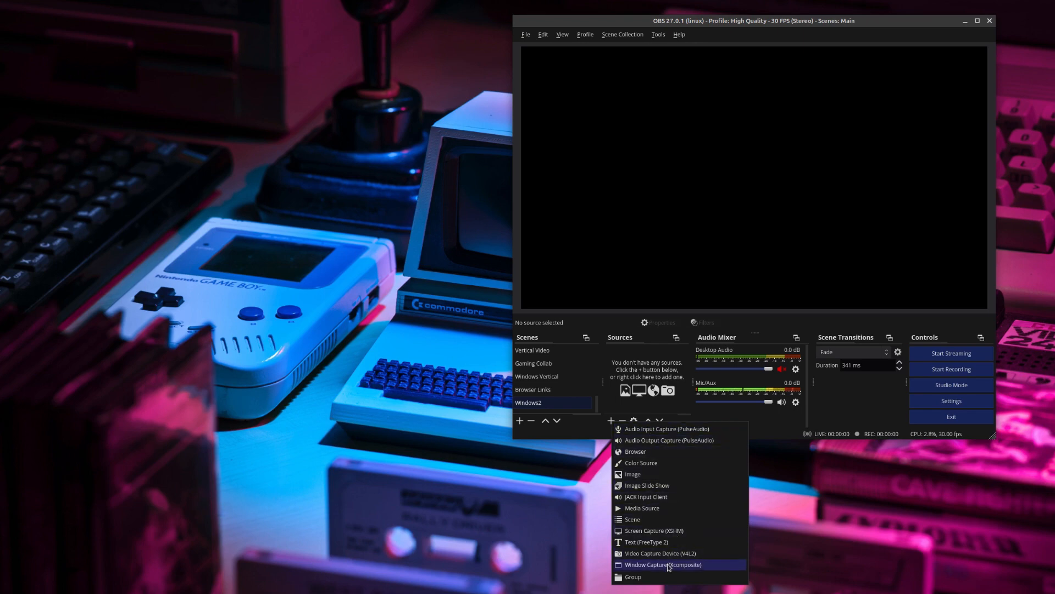
# - Add the existing Window Capture (Xcomposite) source to the Windows2 scene
pyautogui.click(663, 564)
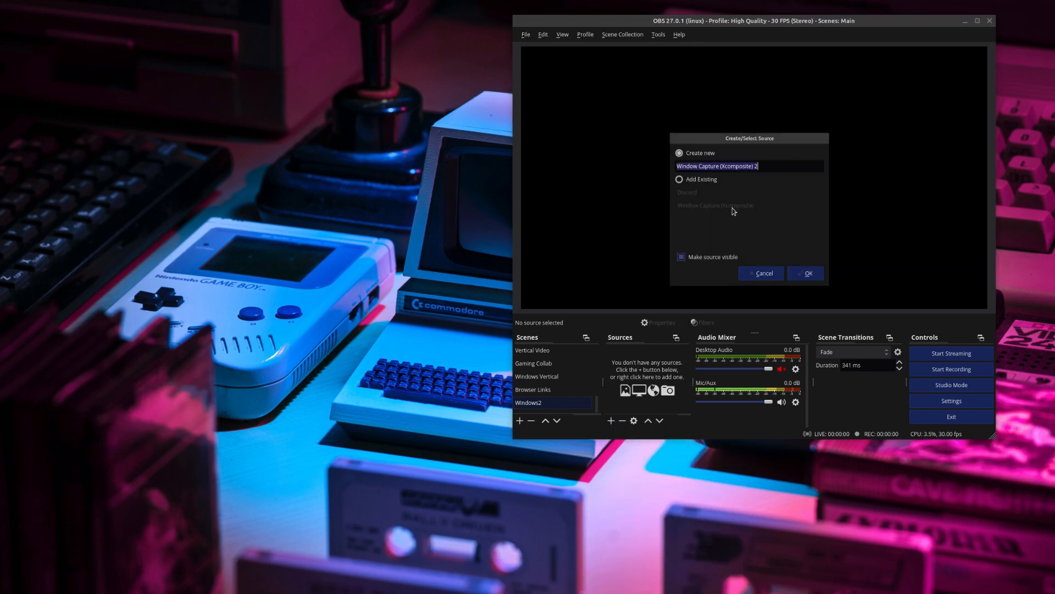
pyautogui.click(679, 179)
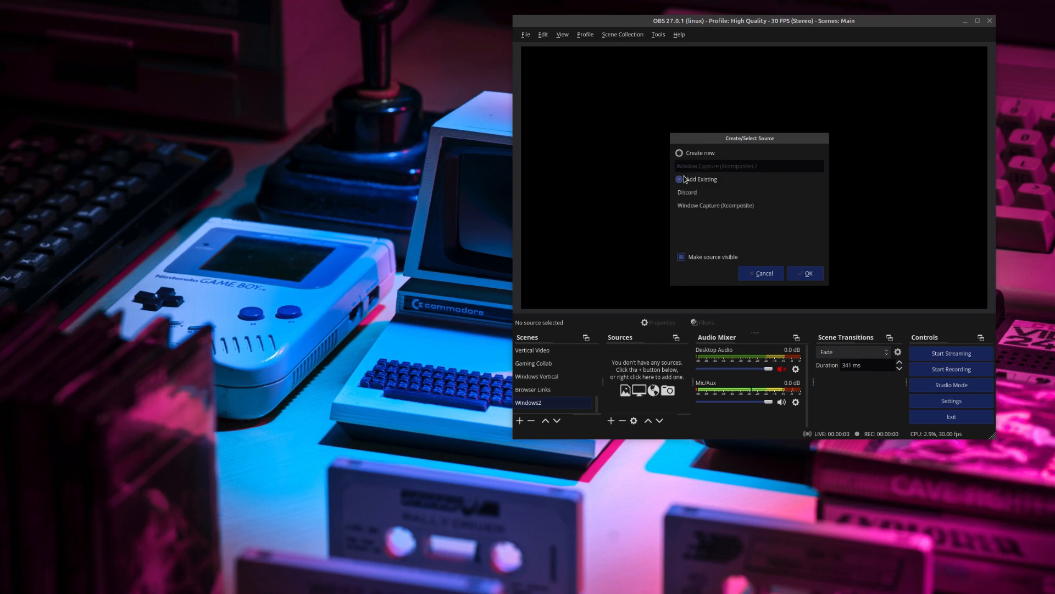
pyautogui.click(804, 274)
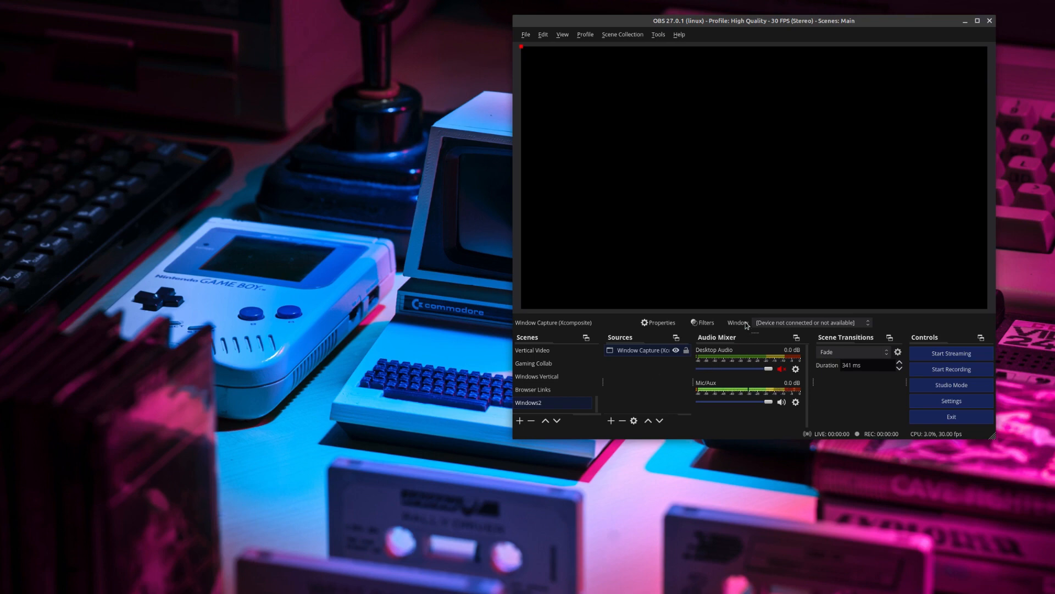
pyautogui.moveTo(873, 321)
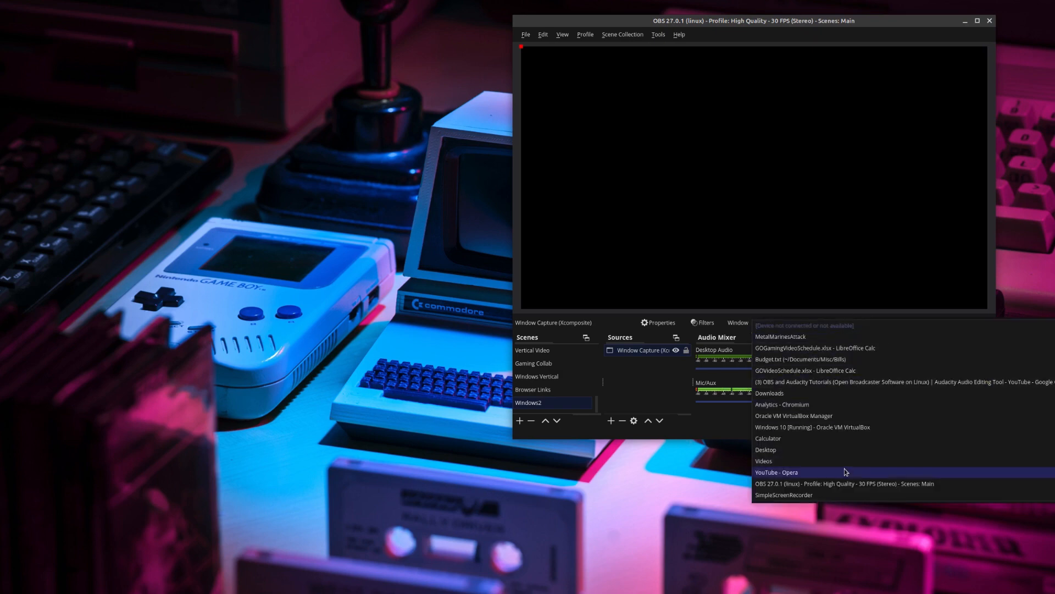
pyautogui.moveTo(838, 475)
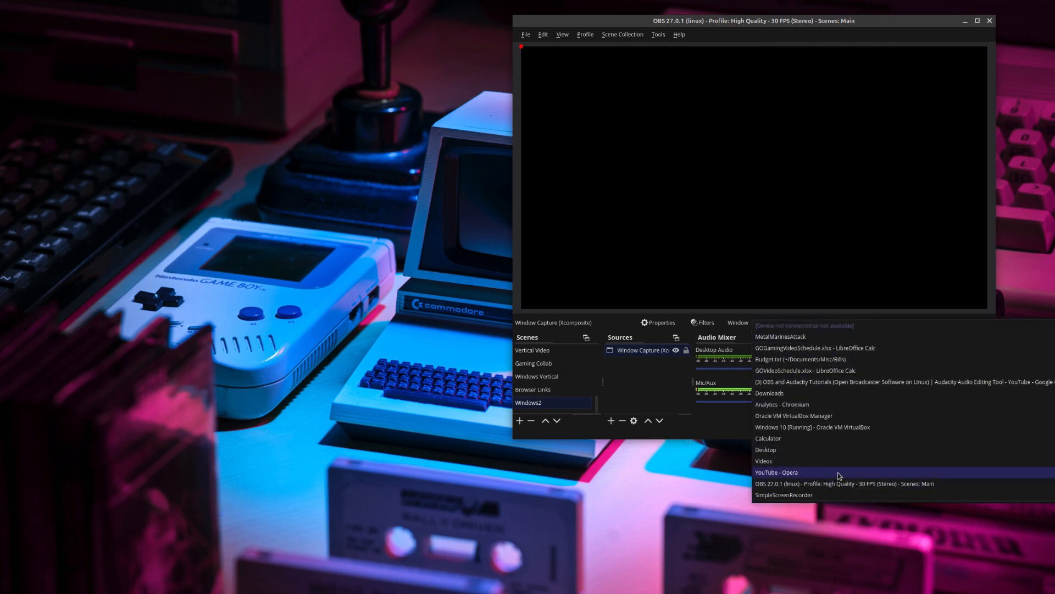
# - Capture the 'YouTube - Opera' window and bring up its resize options
pyautogui.click(776, 471)
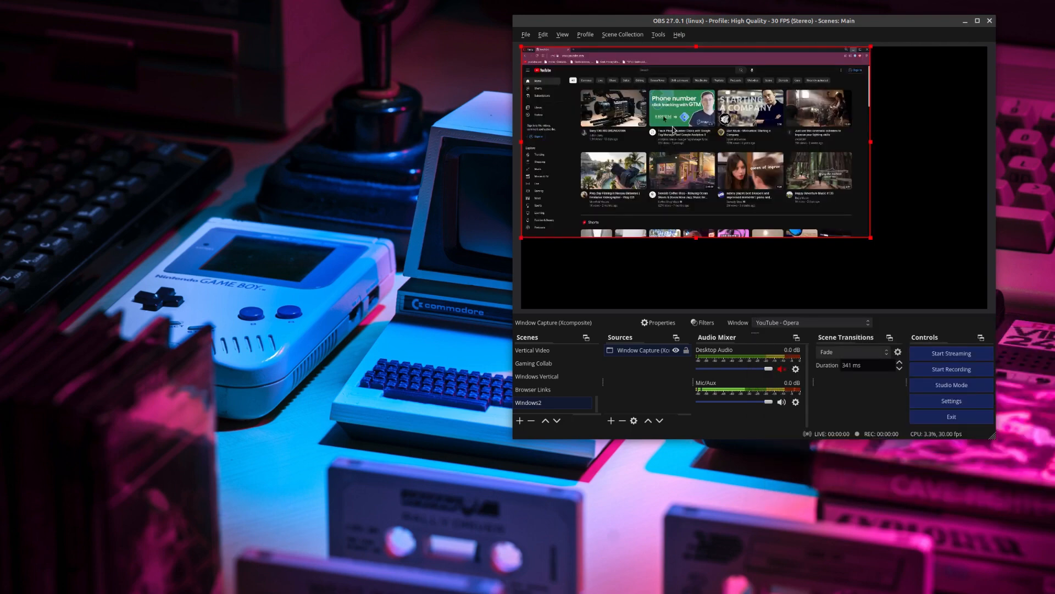
pyautogui.moveTo(951, 52)
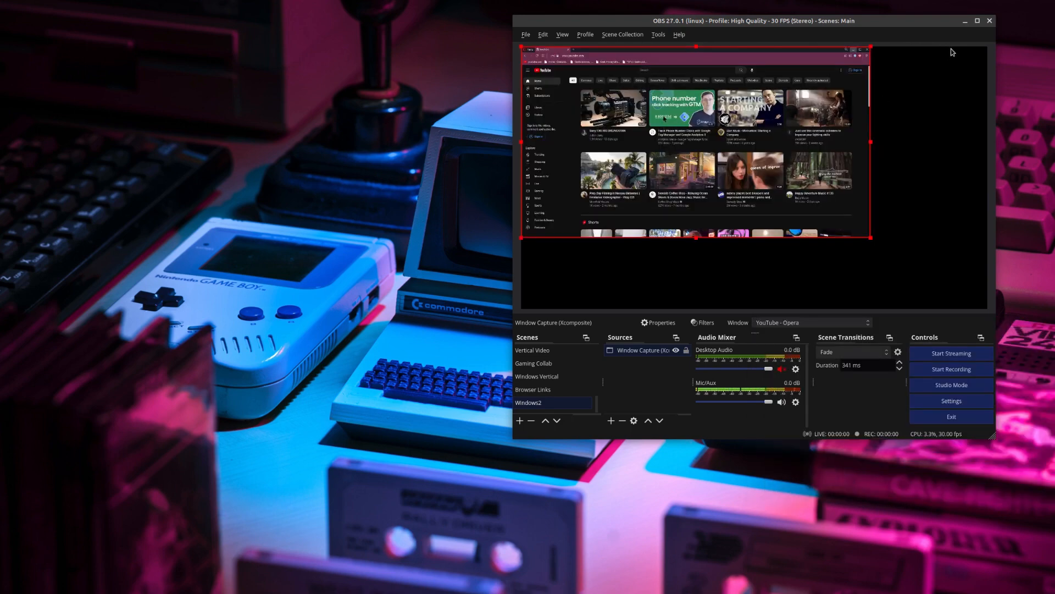
pyautogui.rightClick(726, 155)
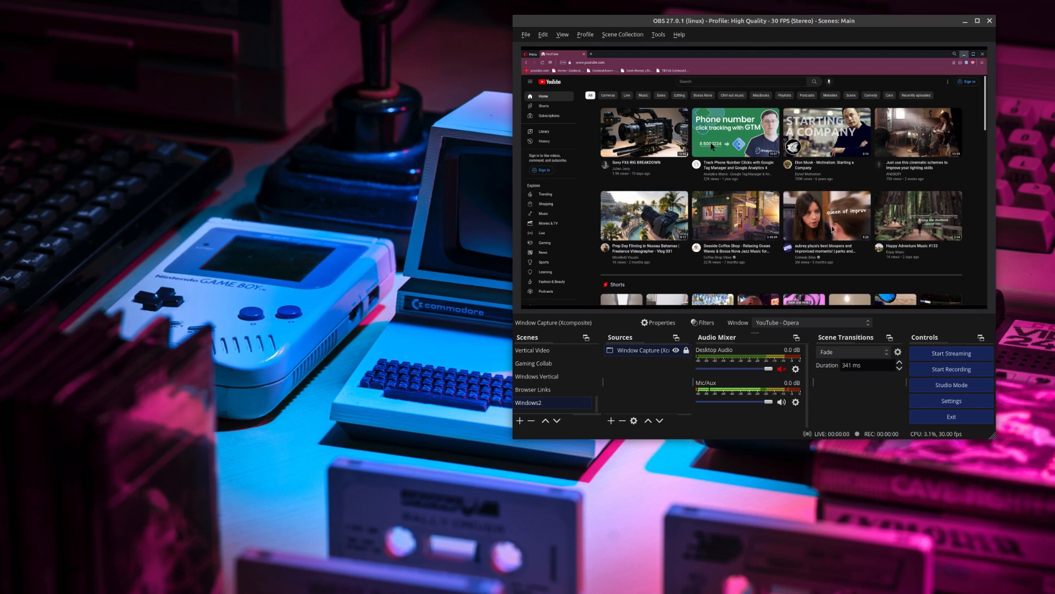
pyautogui.moveTo(715, 185)
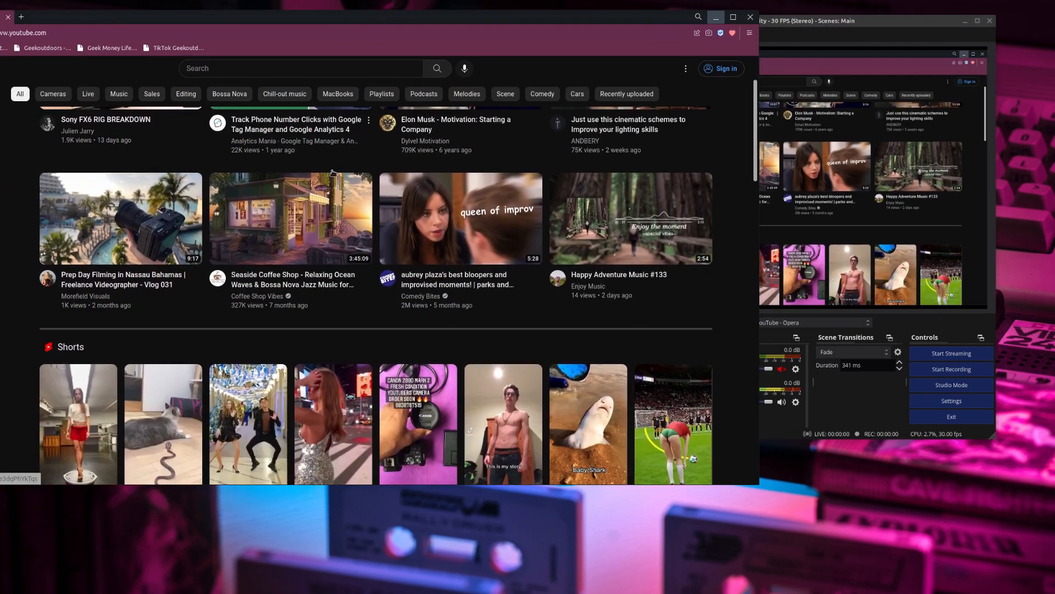
# - Scroll the YouTube home page down to the Black History Month banner
pyautogui.scroll(-3)
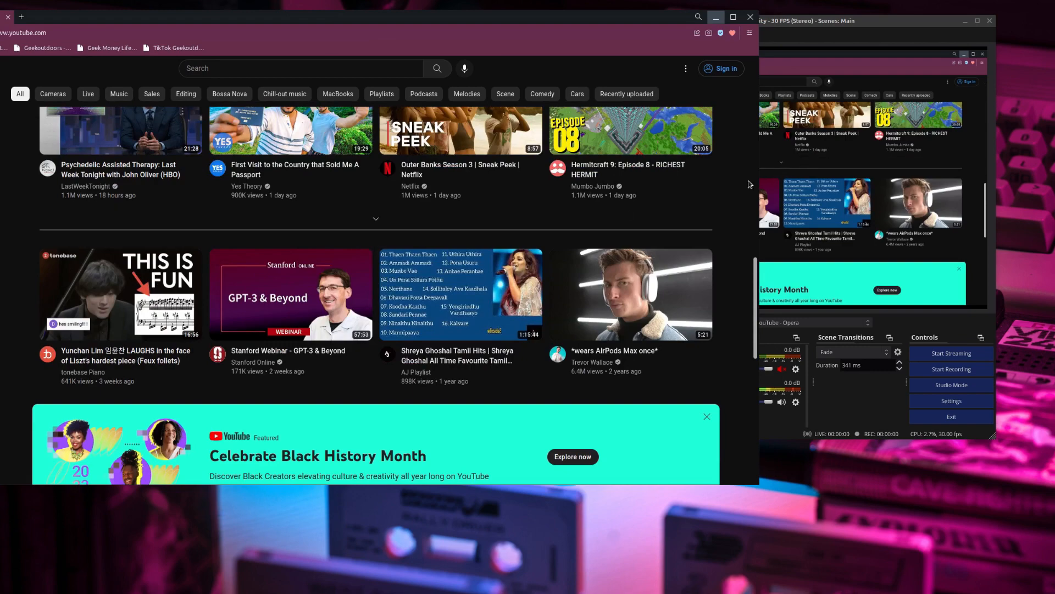
pyautogui.scroll(-3)
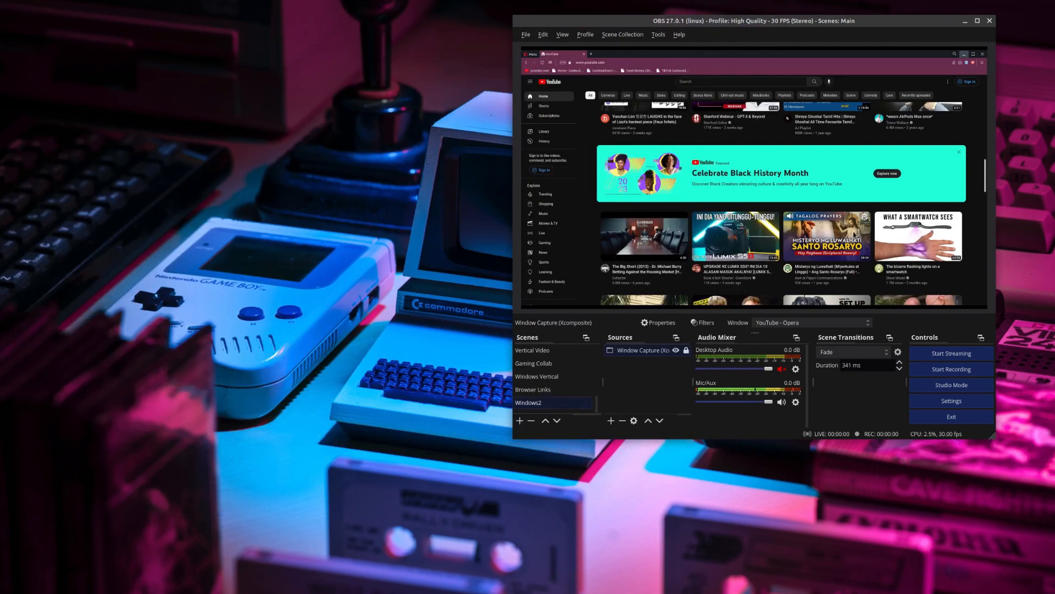
pyautogui.moveTo(669, 237)
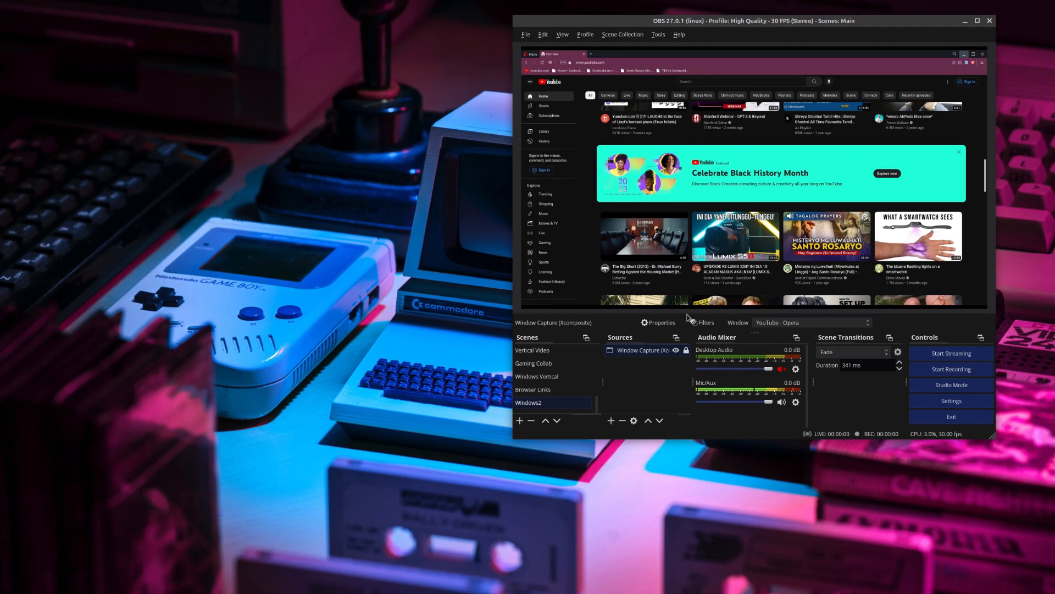
pyautogui.moveTo(632, 371)
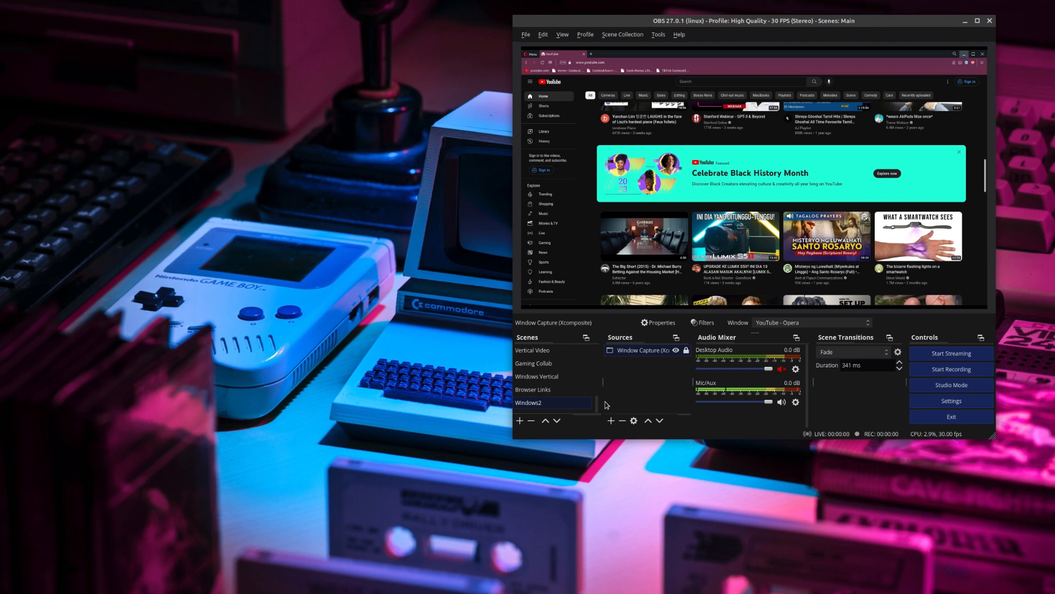
pyautogui.moveTo(617, 423)
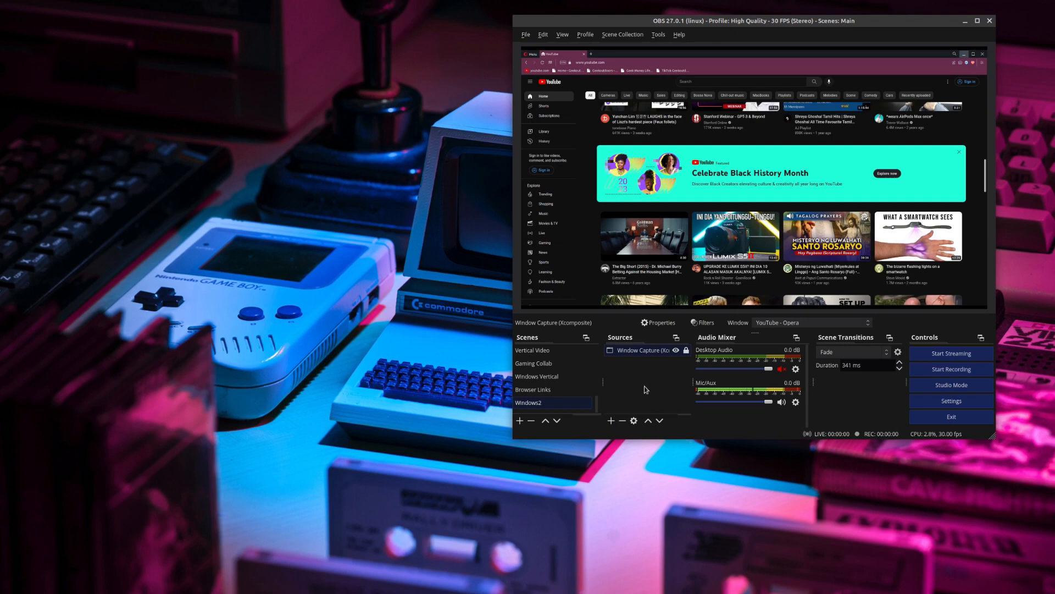
pyautogui.moveTo(651, 460)
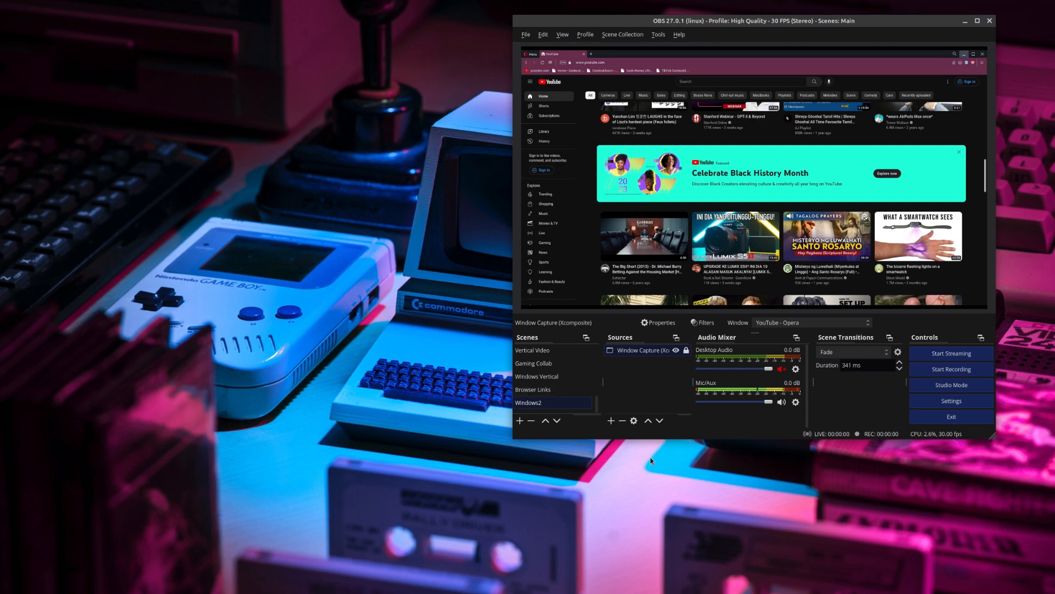
pyautogui.moveTo(646, 403)
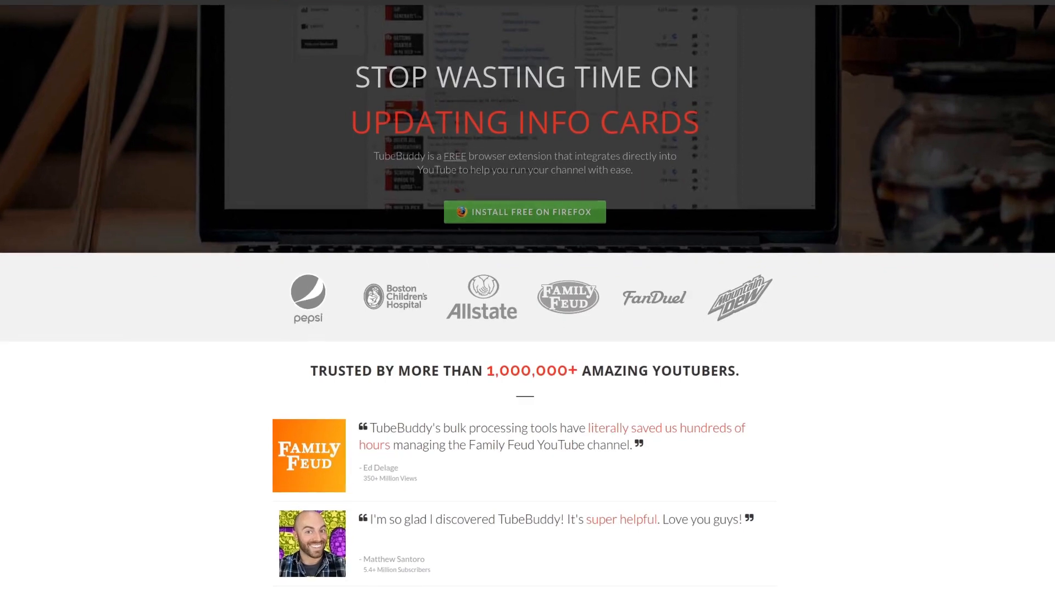
# - Scroll the TubeBuddy page past testimonials to the 'Work within YouTube' section
pyautogui.scroll(-3)
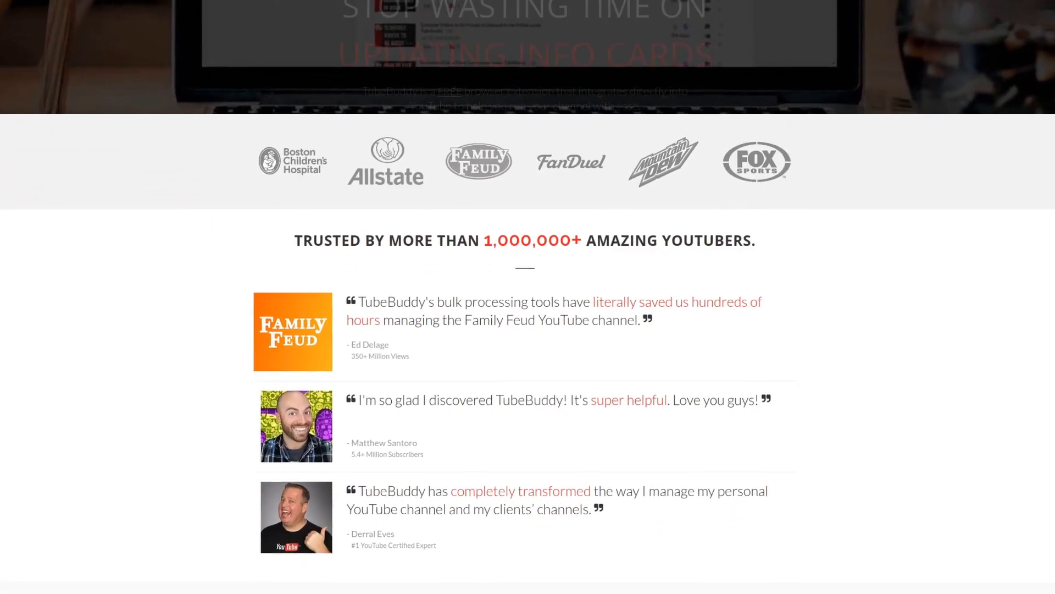
pyautogui.scroll(-3)
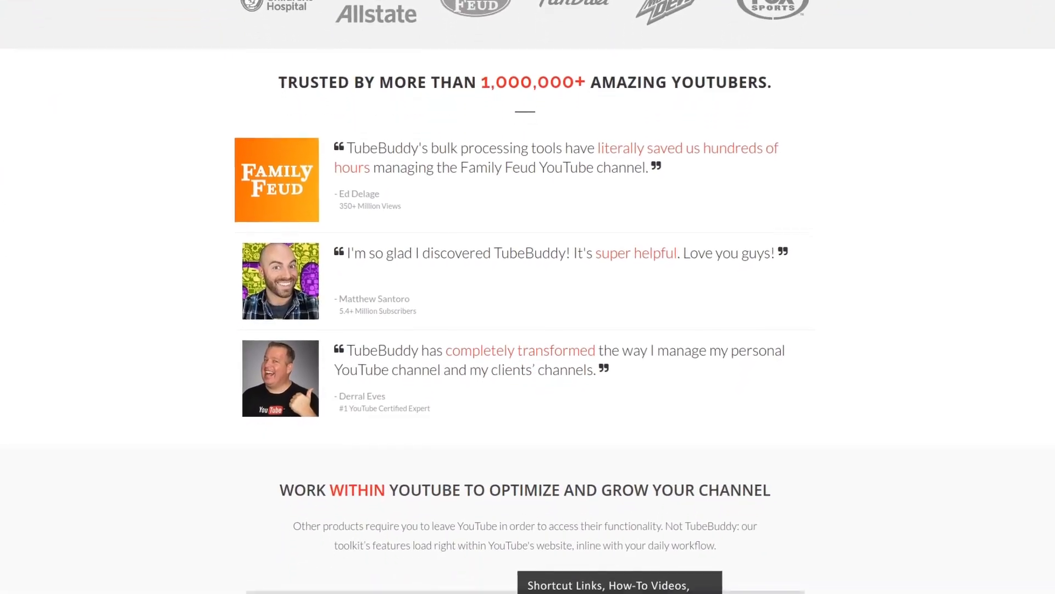
pyautogui.scroll(-3)
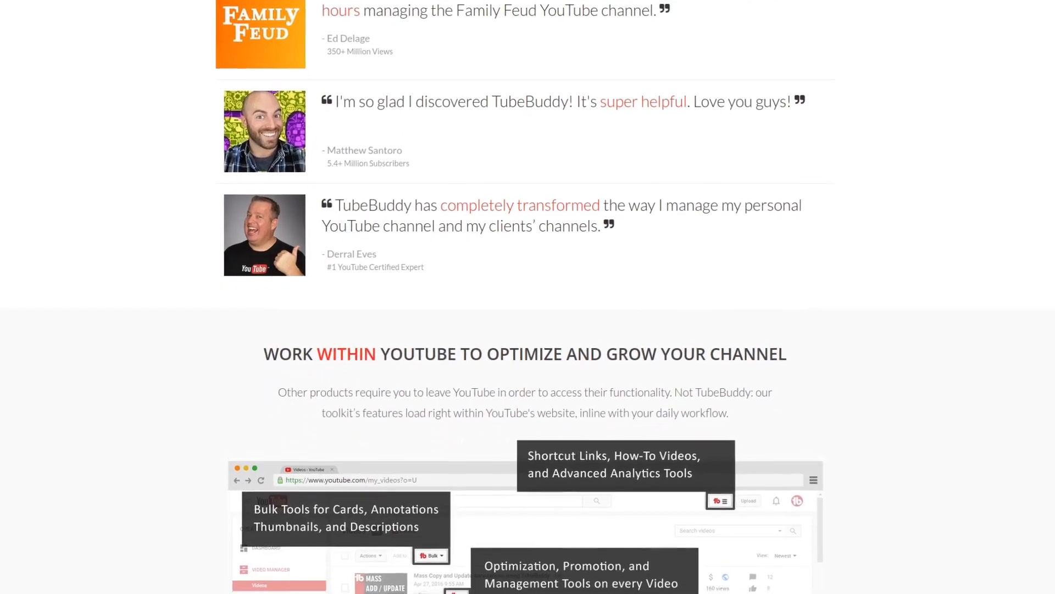
pyautogui.scroll(-3)
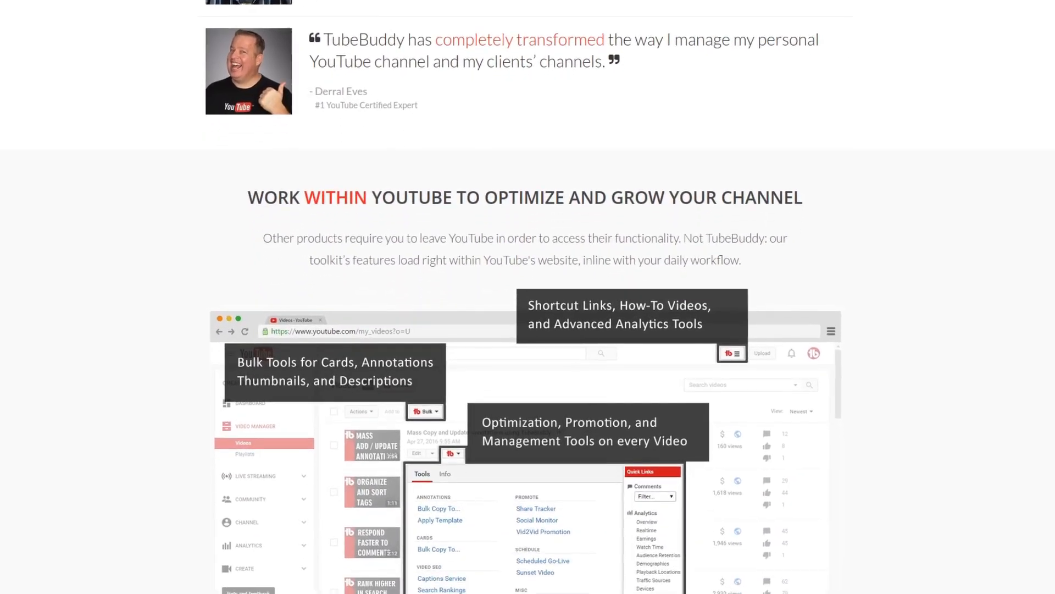